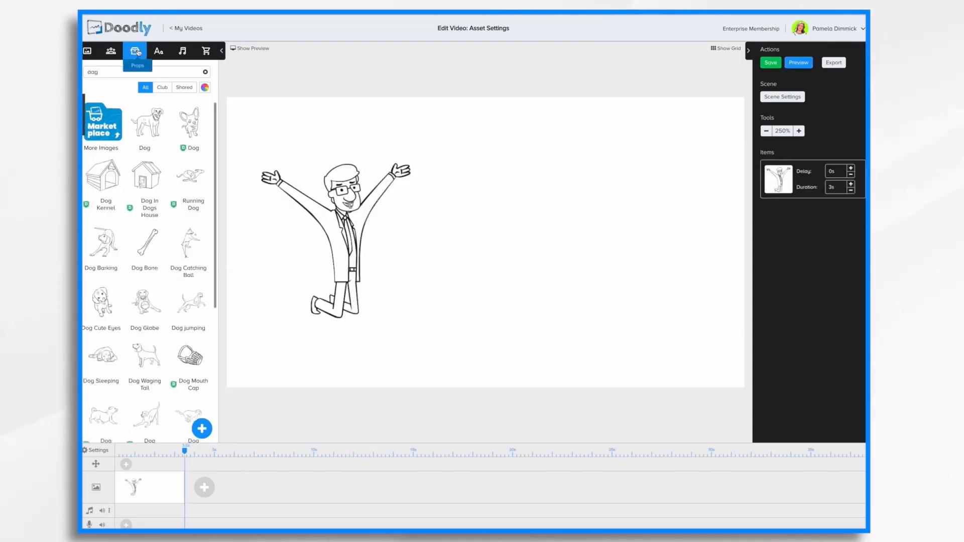
Place the Dog Sleeping drawing beside the man and add a placeholder text item for editing
drag(102, 354, 521, 316)
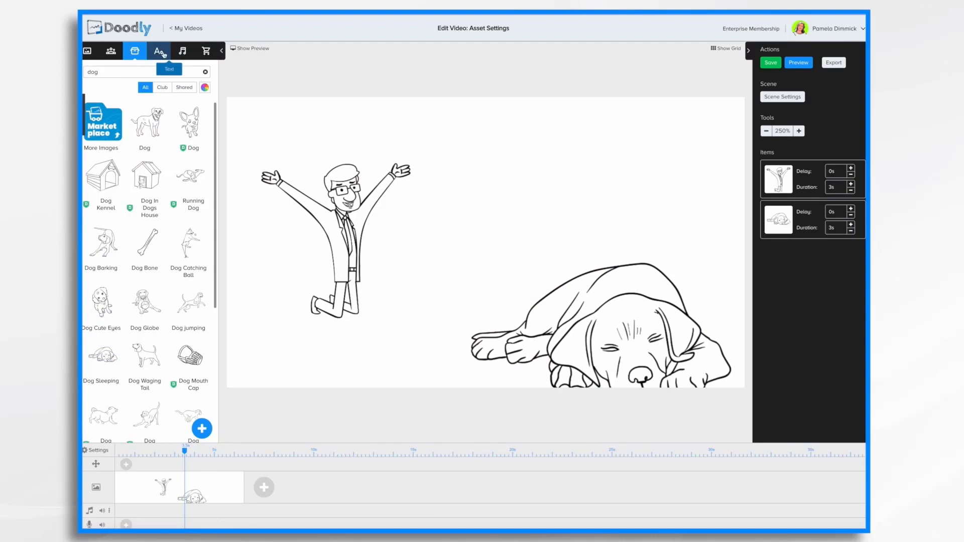
click(159, 51)
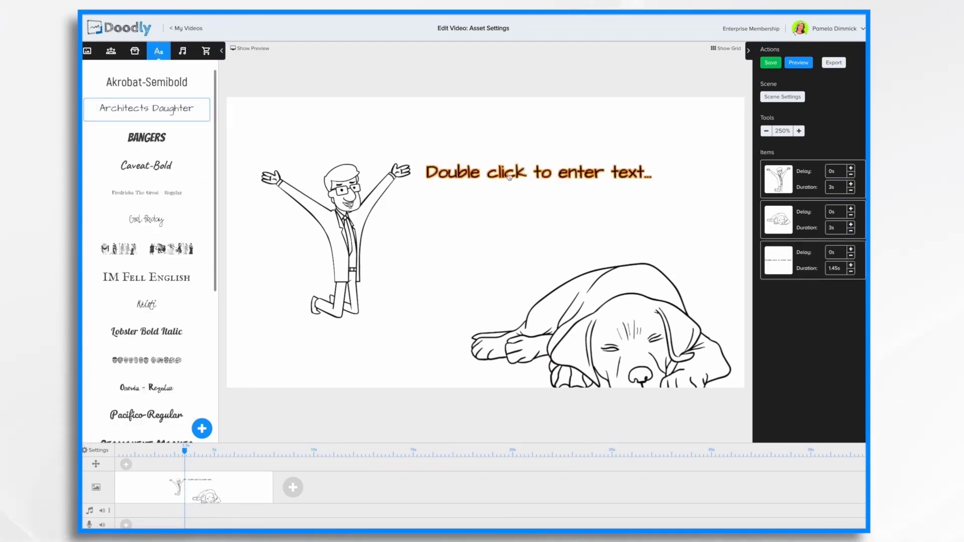
click(508, 175)
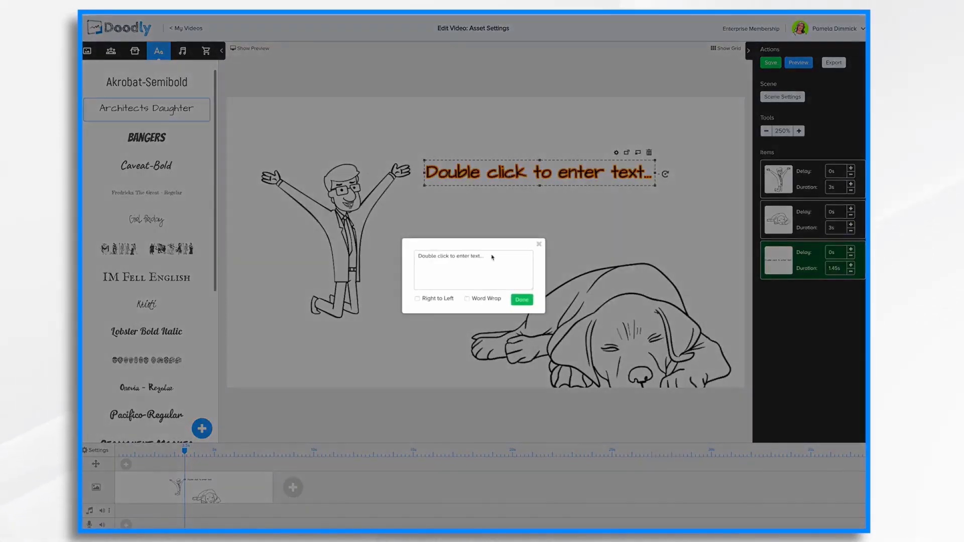
Replace the placeholder wording with 'Asset Settings' and enlarge the cheering man
click(522, 299)
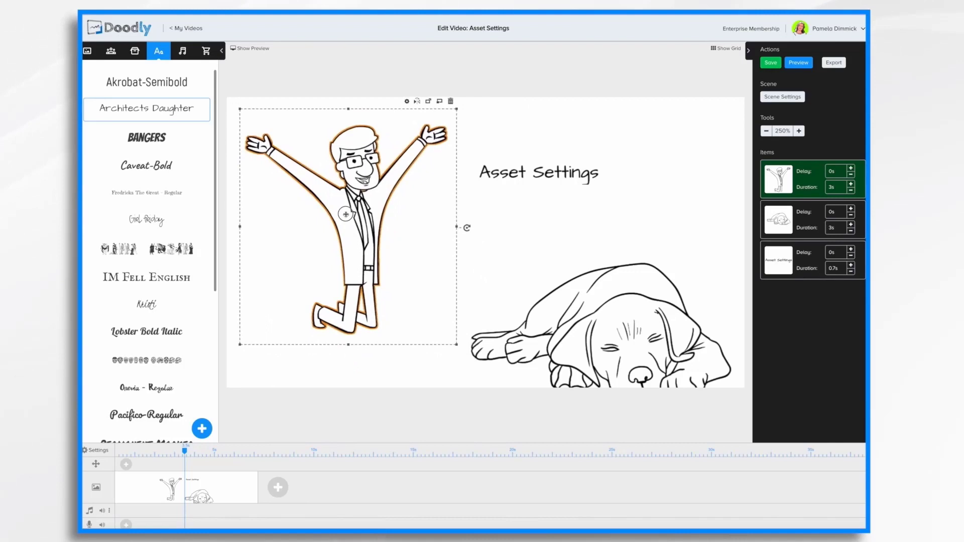
Shrink the sleeping dog and tuck it over the kneeling man's legs
drag(344, 227, 319, 228)
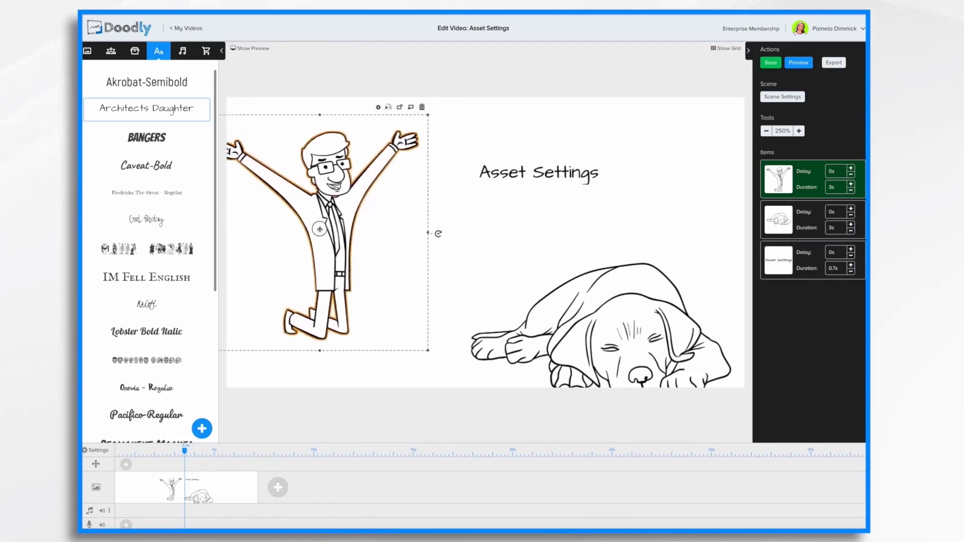
drag(322, 240, 374, 240)
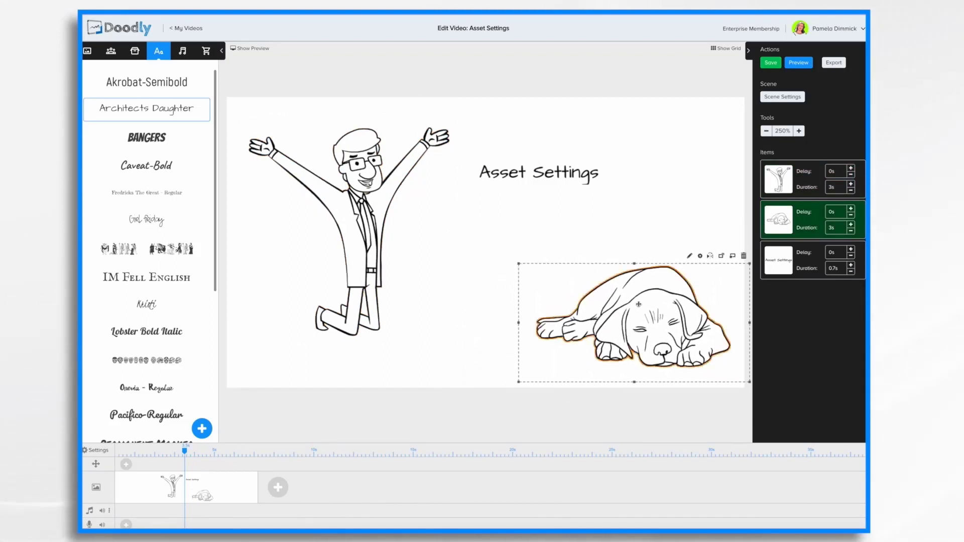
drag(637, 322, 436, 305)
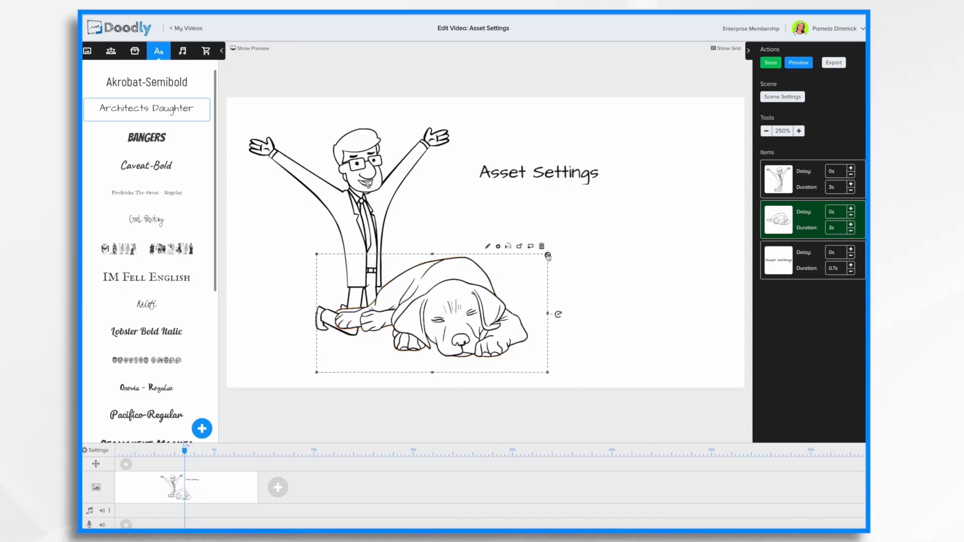
drag(546, 255, 516, 262)
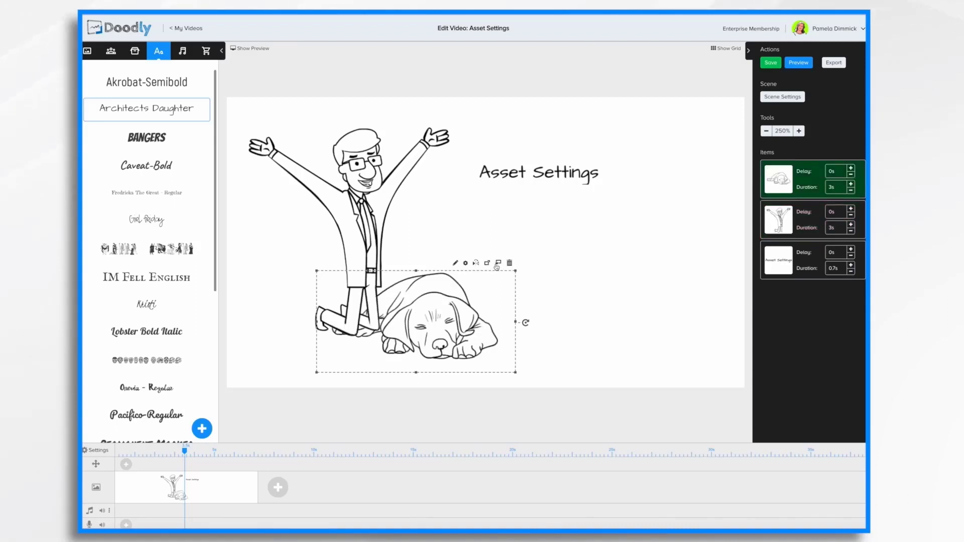
Delete the sleeping dog and select the Asset Settings title to enlarge it
click(777, 219)
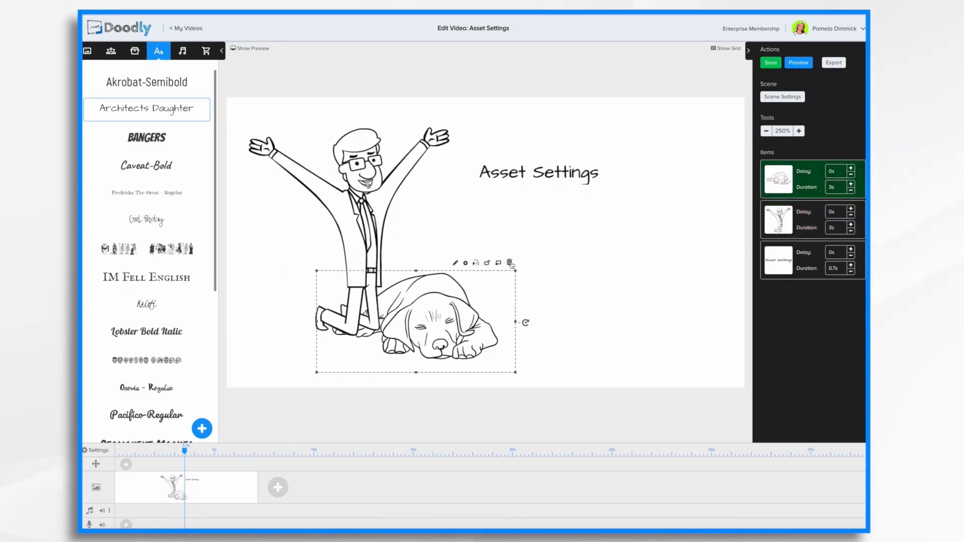
mouse_move(510, 261)
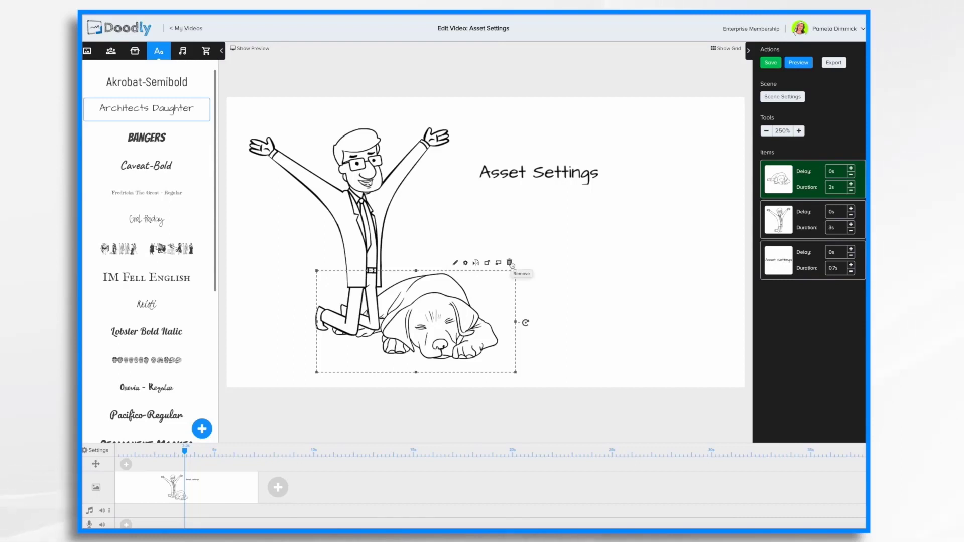
click(510, 262)
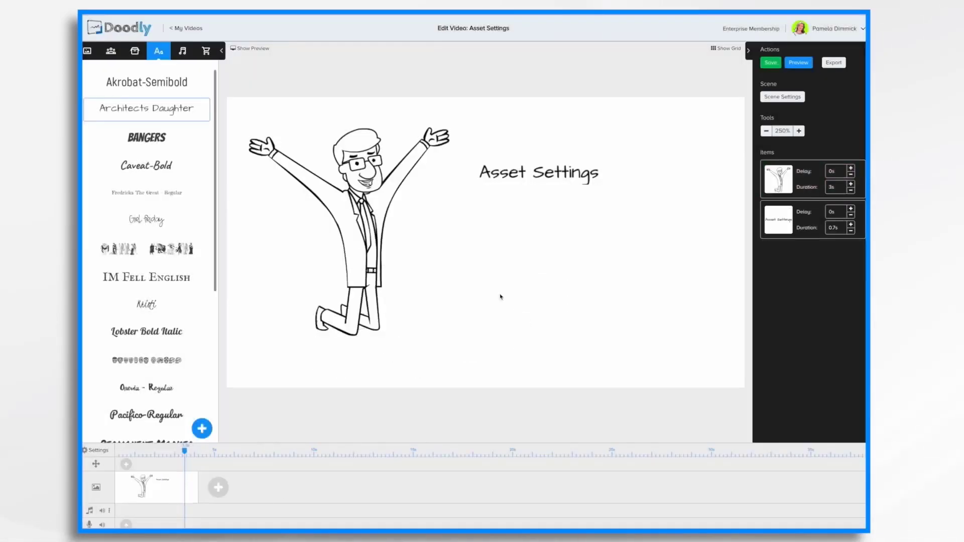
click(538, 173)
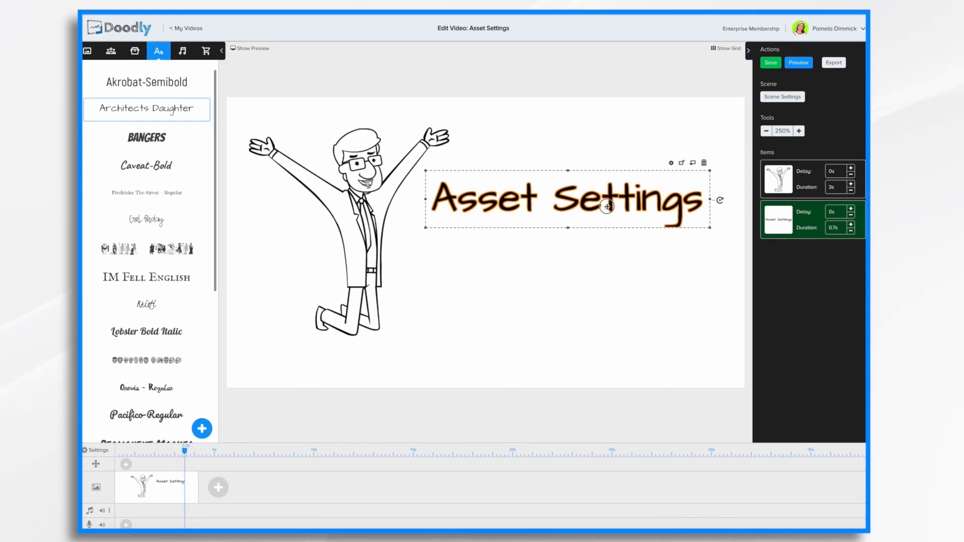
Enlarge the title, review its Asset Settings dialog unchanged, and sit it lower beside the man
click(147, 109)
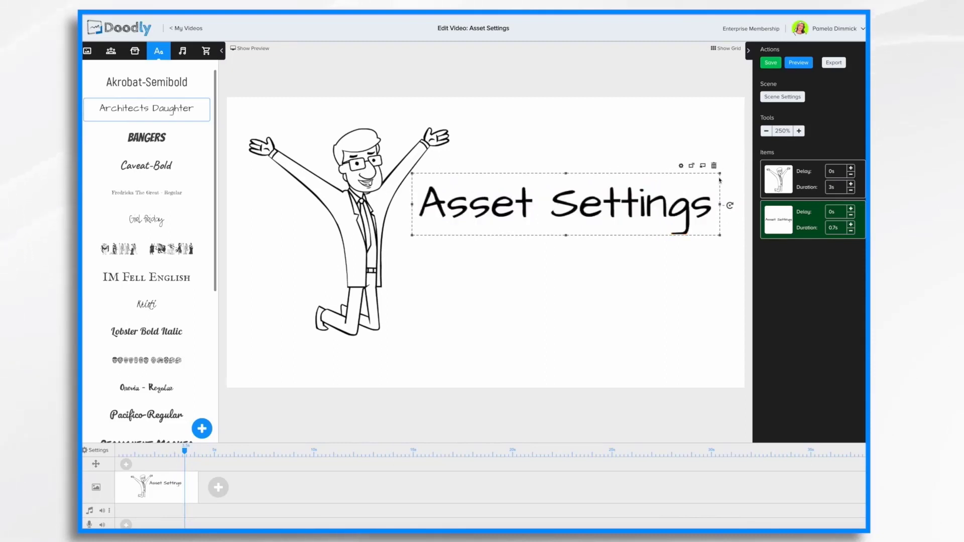
mouse_move(680, 164)
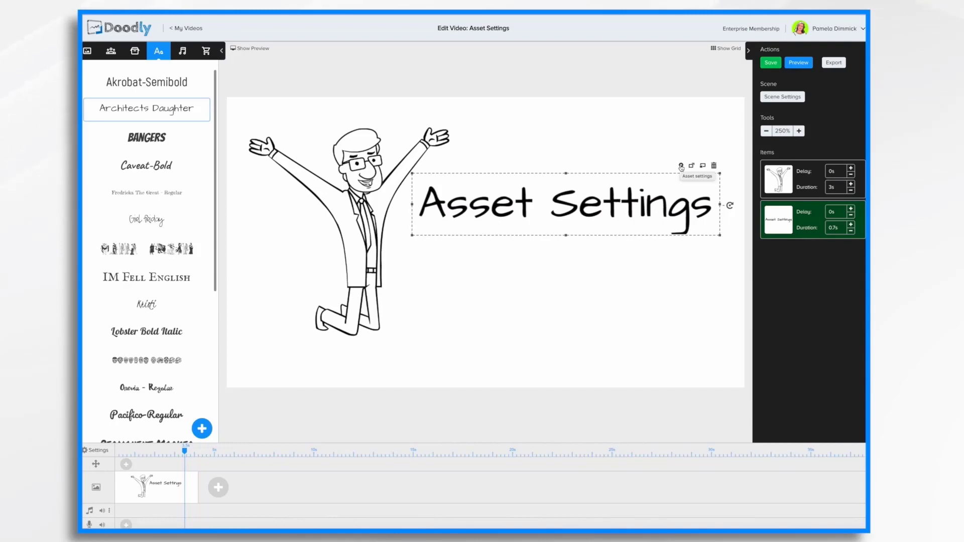
click(681, 165)
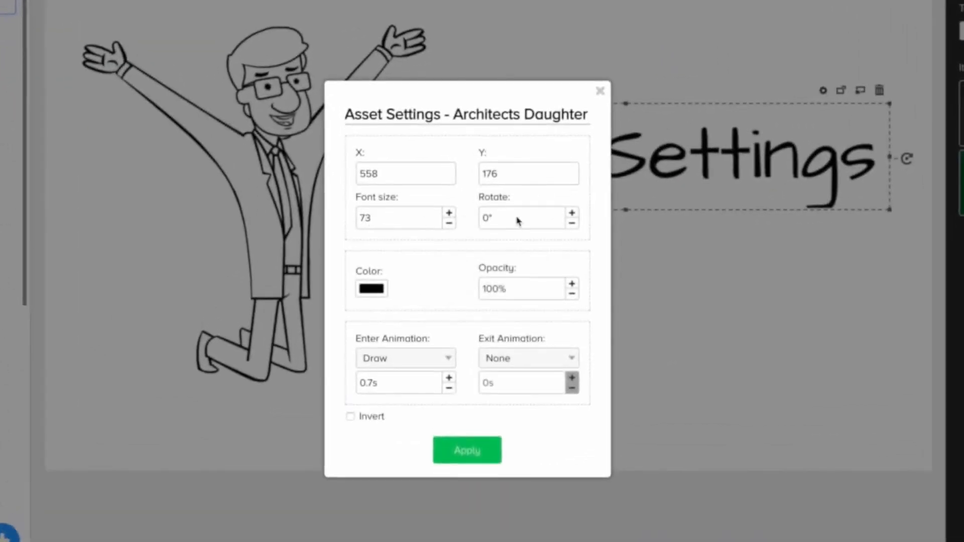
mouse_move(476, 221)
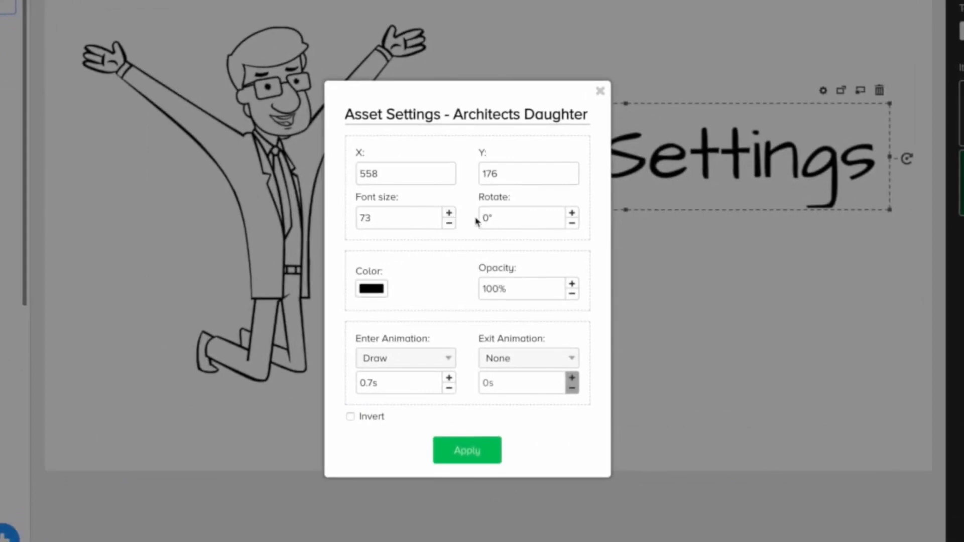
mouse_move(391, 214)
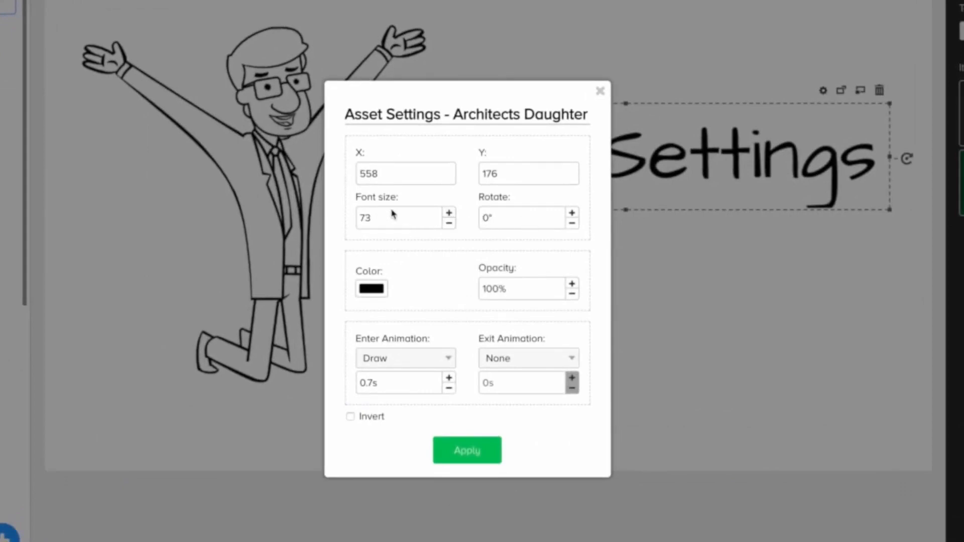
mouse_move(505, 170)
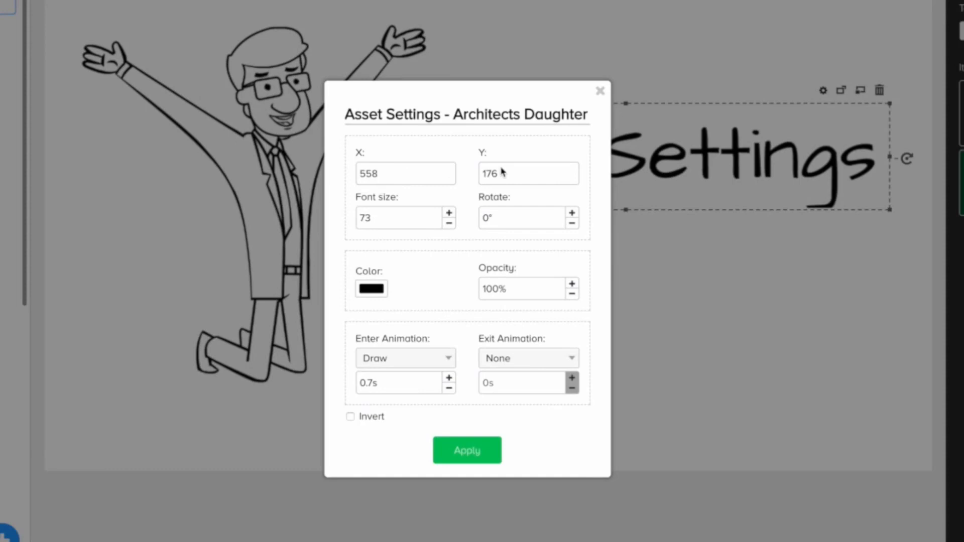
mouse_move(511, 223)
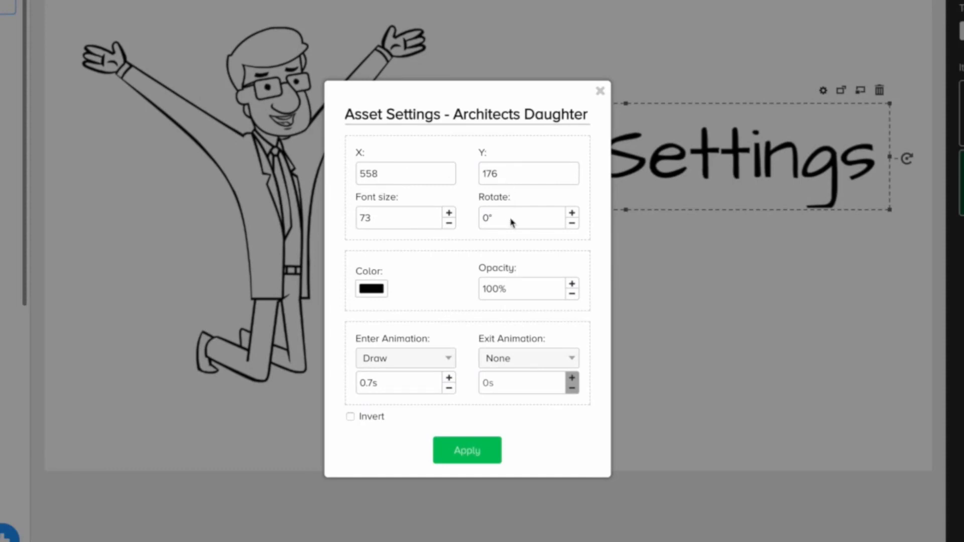
mouse_move(354, 184)
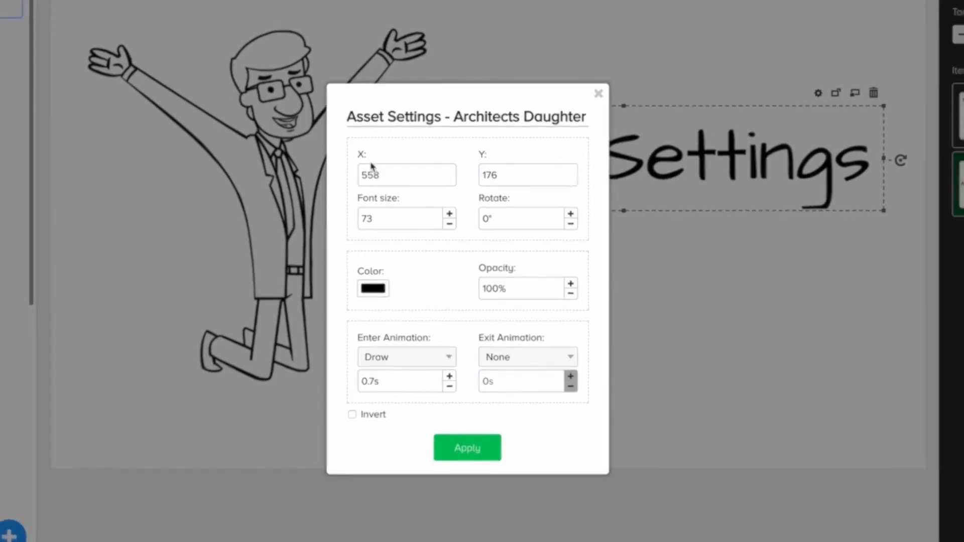
click(467, 448)
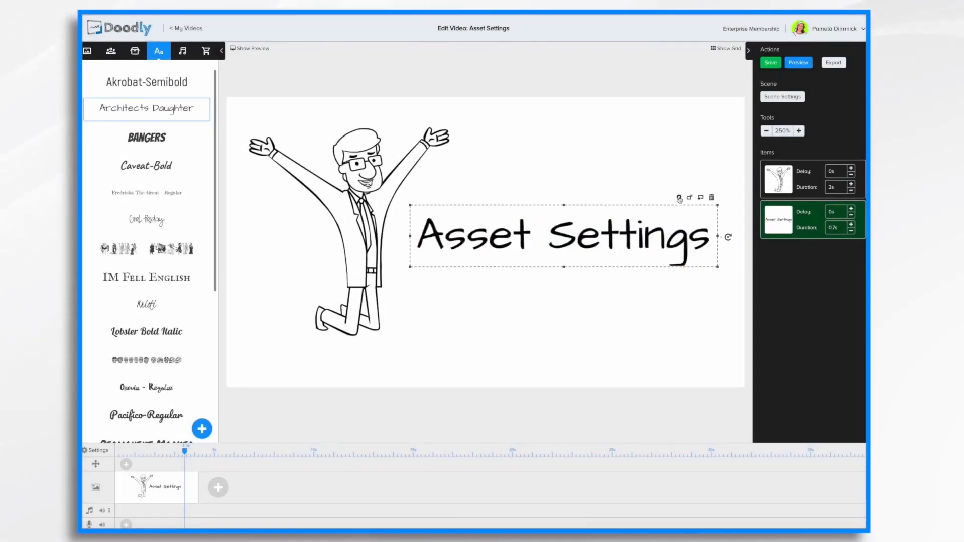
Nudge the title back up after checking its settings, then add a second empty scene
click(678, 196)
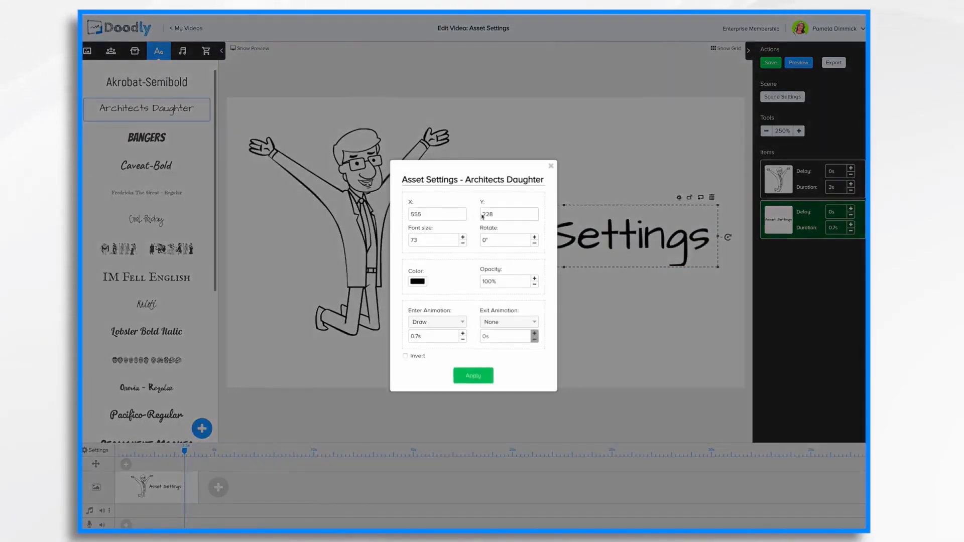
click(472, 375)
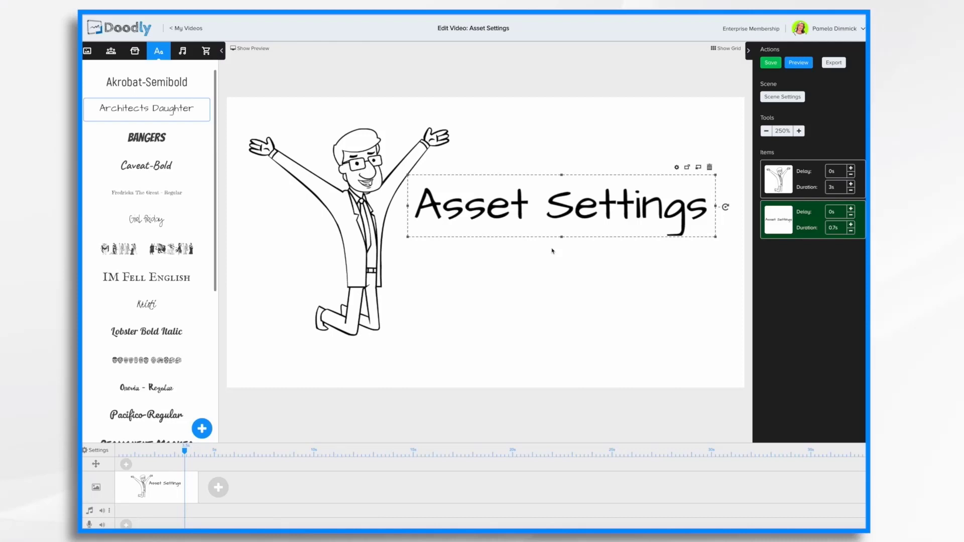
click(677, 167)
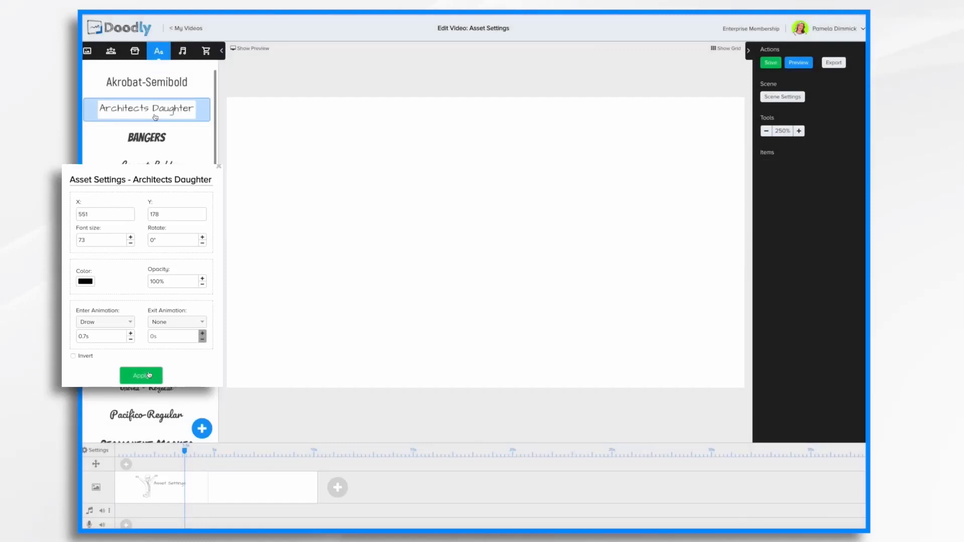
Add a text item and replace its placeholder with 'Asset Settings'
click(141, 376)
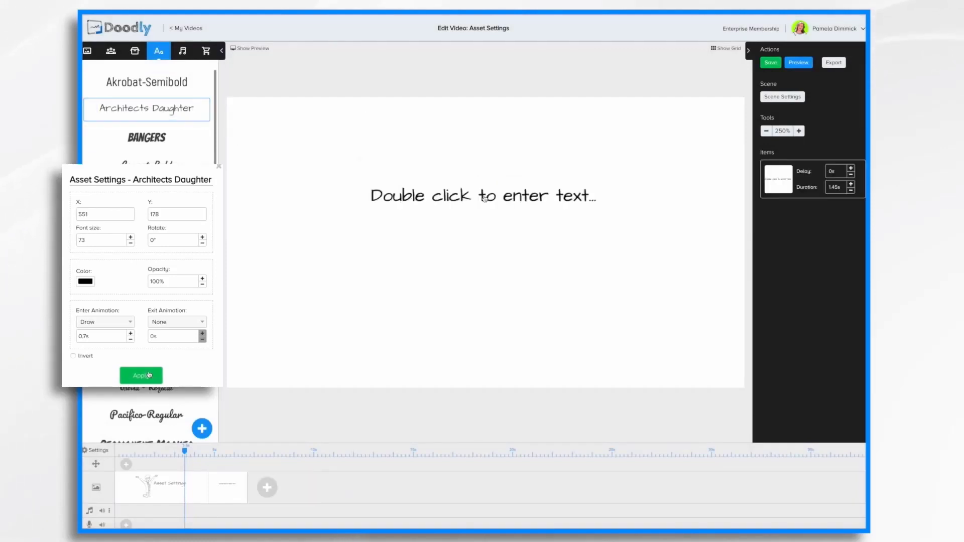
double_click(487, 196)
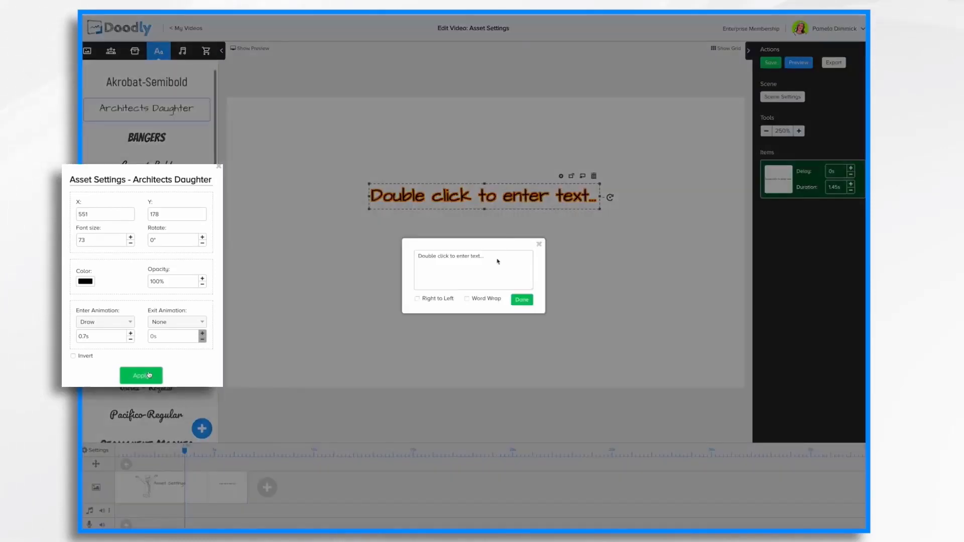
click(521, 299)
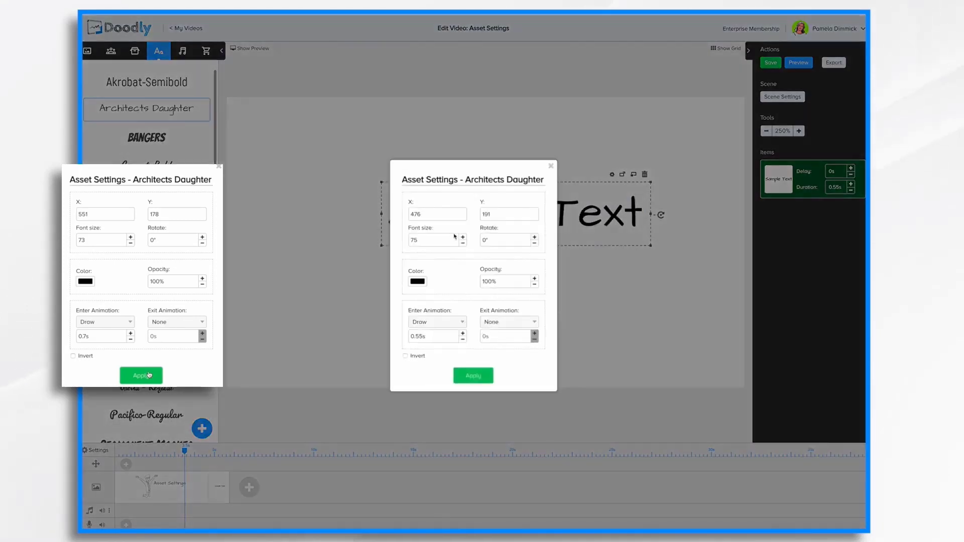
Set the title to X 551, Y 178 with font size 73 and apply
click(436, 214)
text(55)
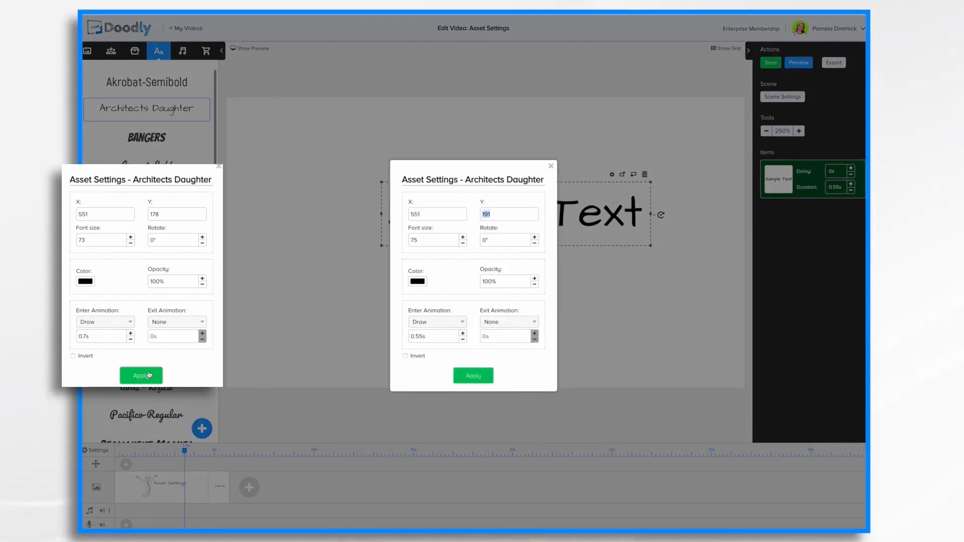
text(178)
click(434, 239)
text(73)
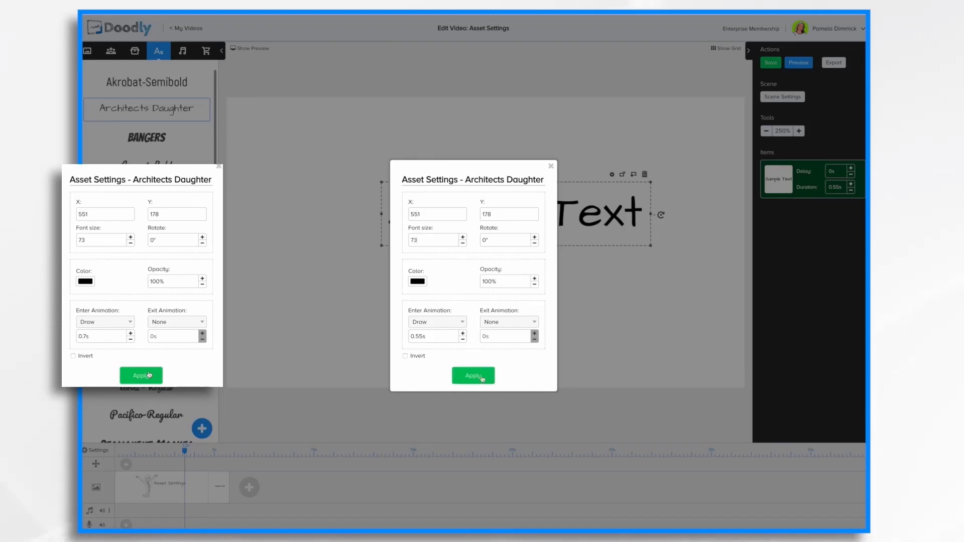
click(472, 375)
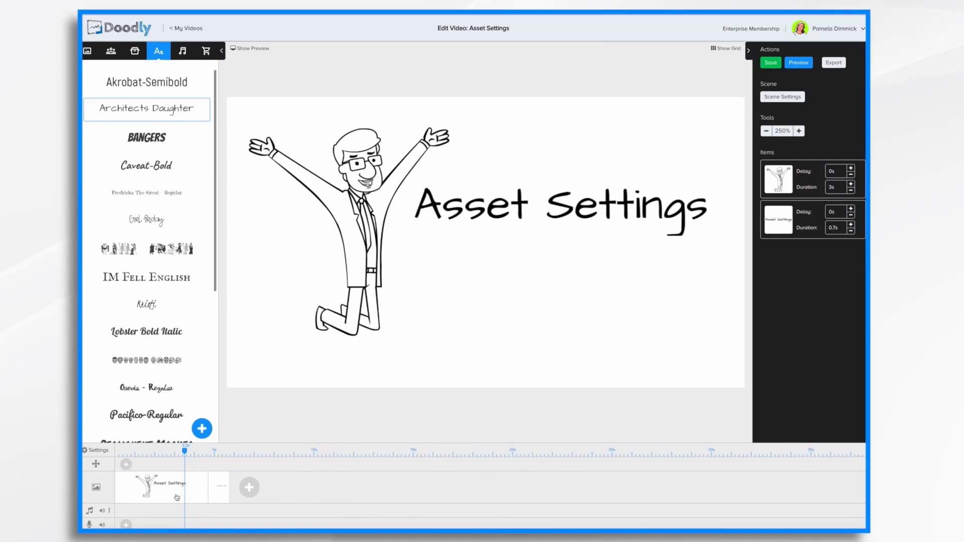
Colour the Asset Settings title orange from its settings colour picker
click(558, 206)
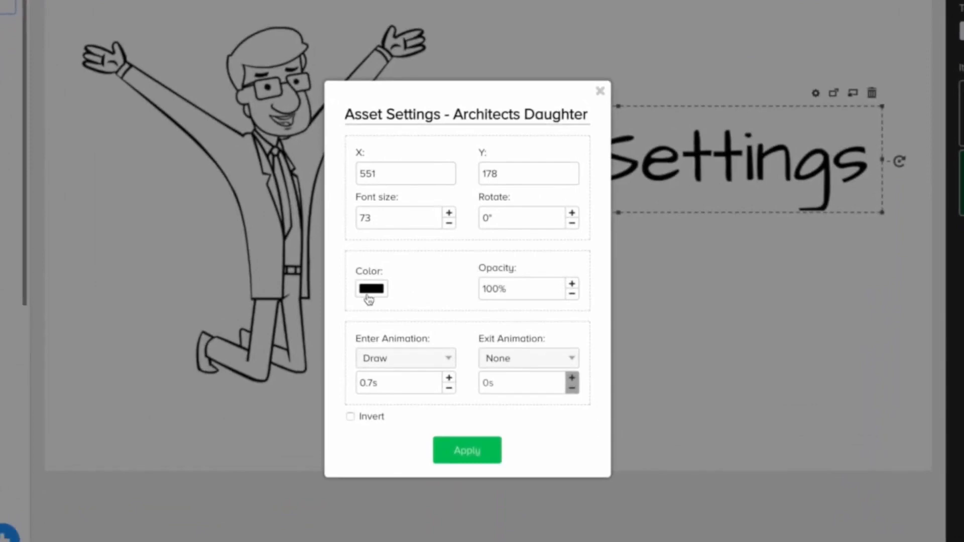
click(372, 288)
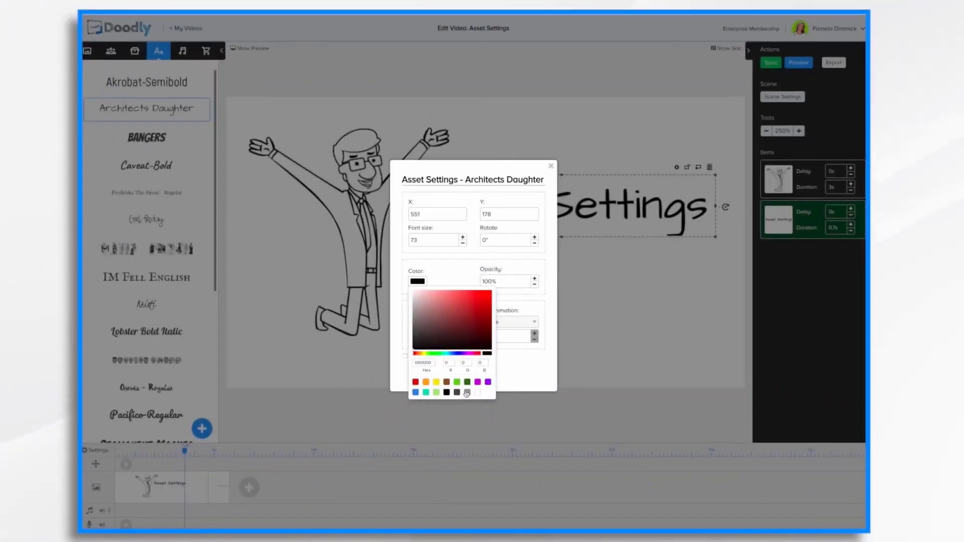
click(426, 382)
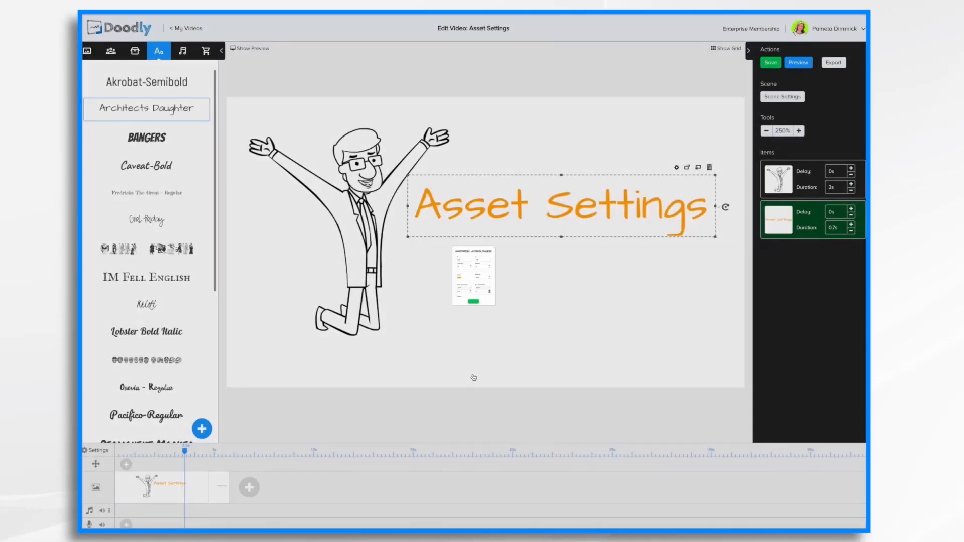
Change the title colour to a darkened teal shade and apply it
click(677, 167)
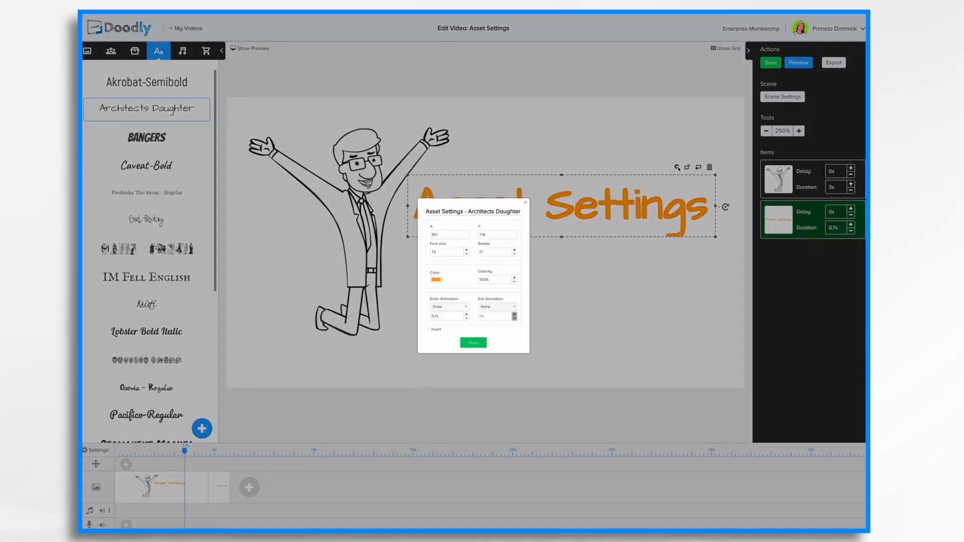
click(436, 279)
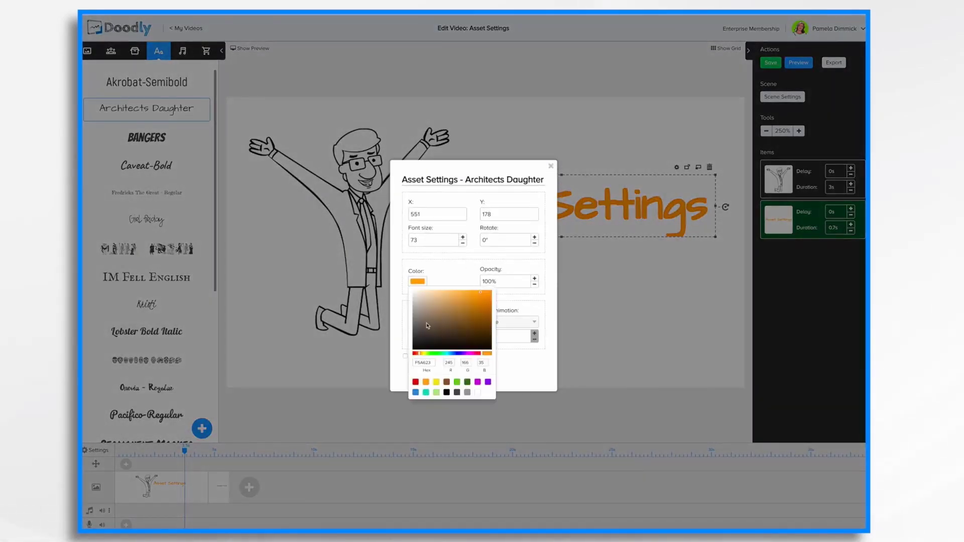
click(451, 353)
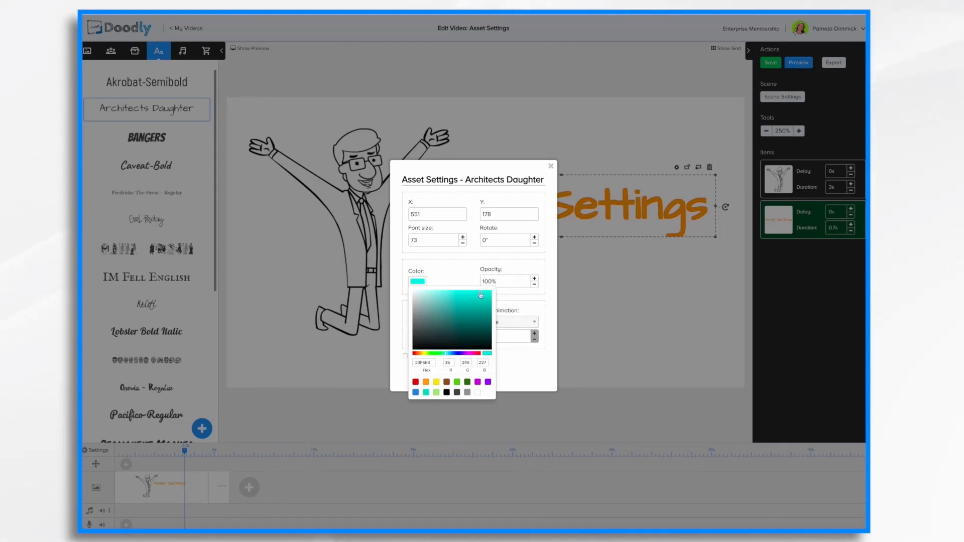
click(481, 320)
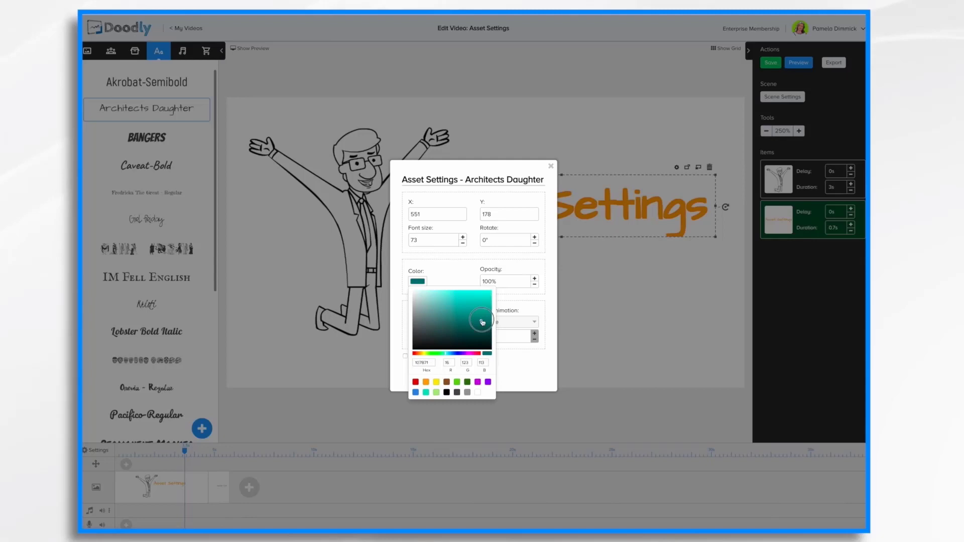
click(481, 309)
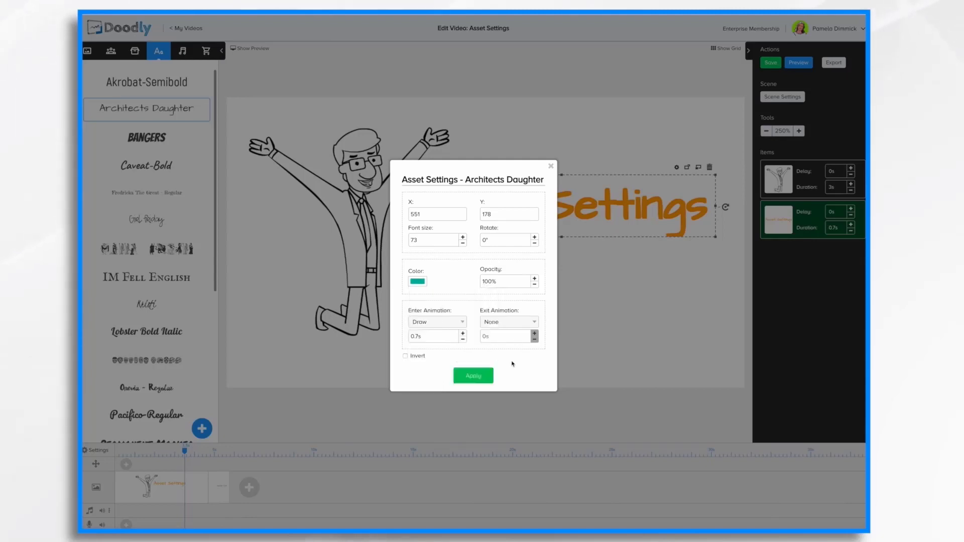
mouse_move(459, 264)
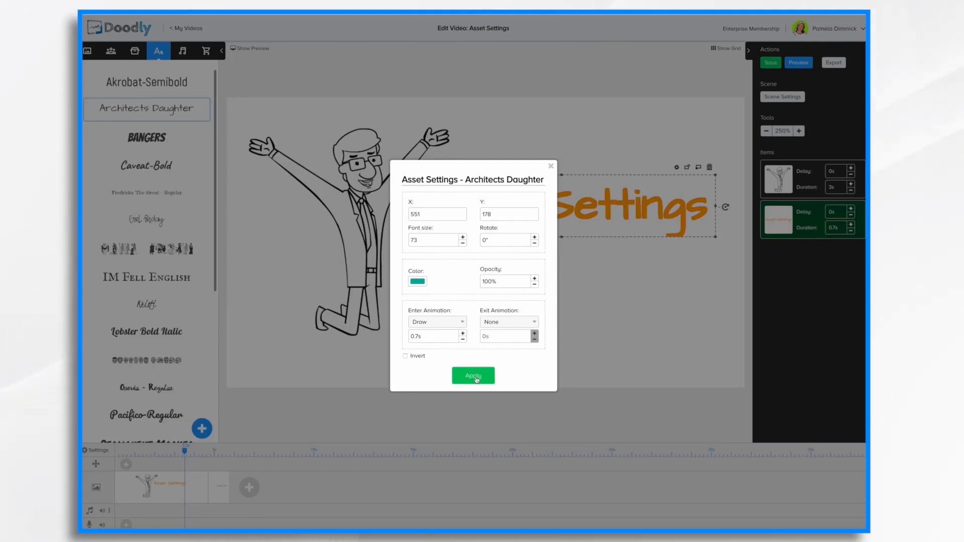
click(473, 375)
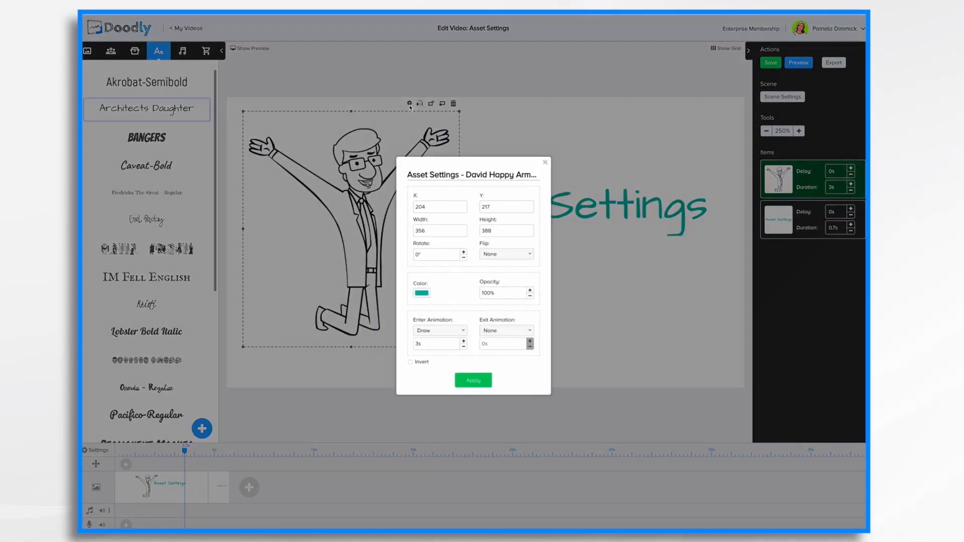
Try red for the cheering man's lines, then set them back to black
click(422, 293)
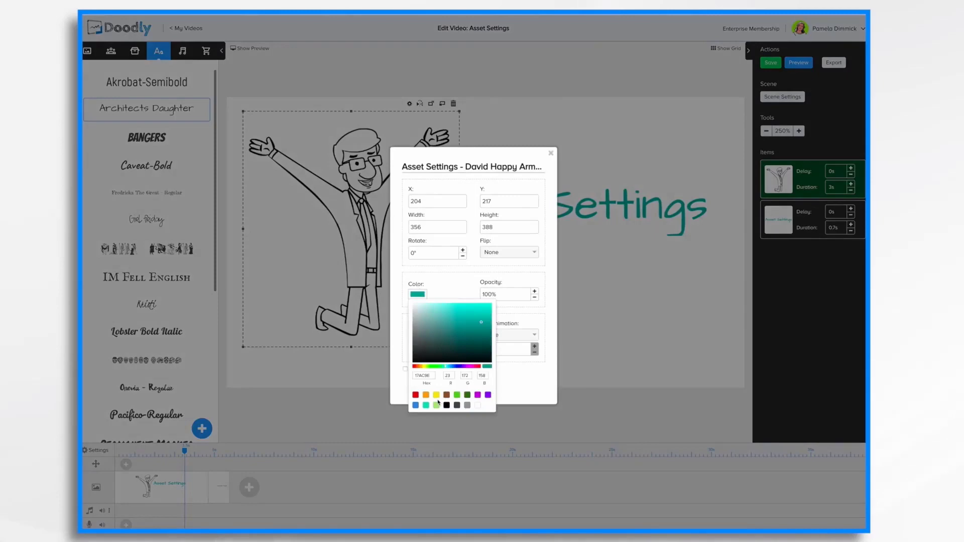
click(415, 395)
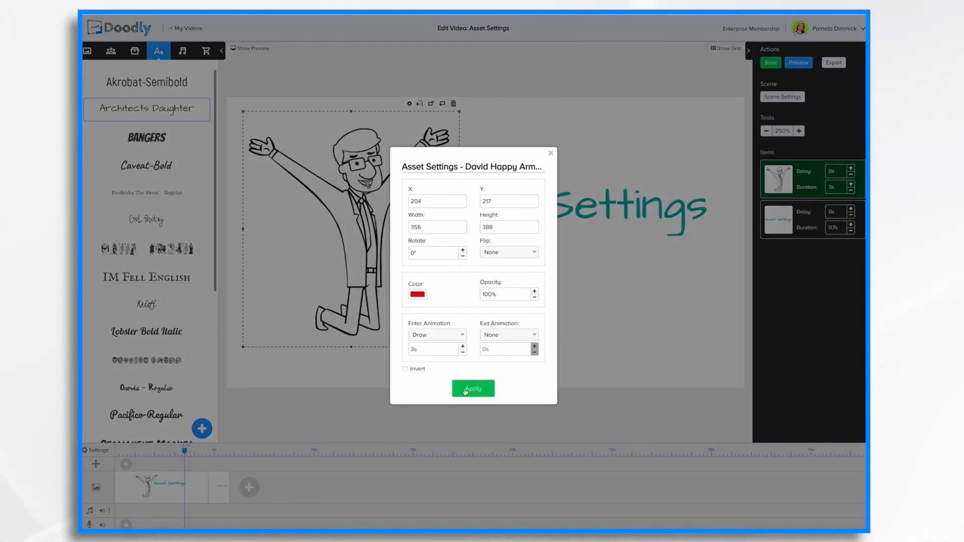
click(417, 293)
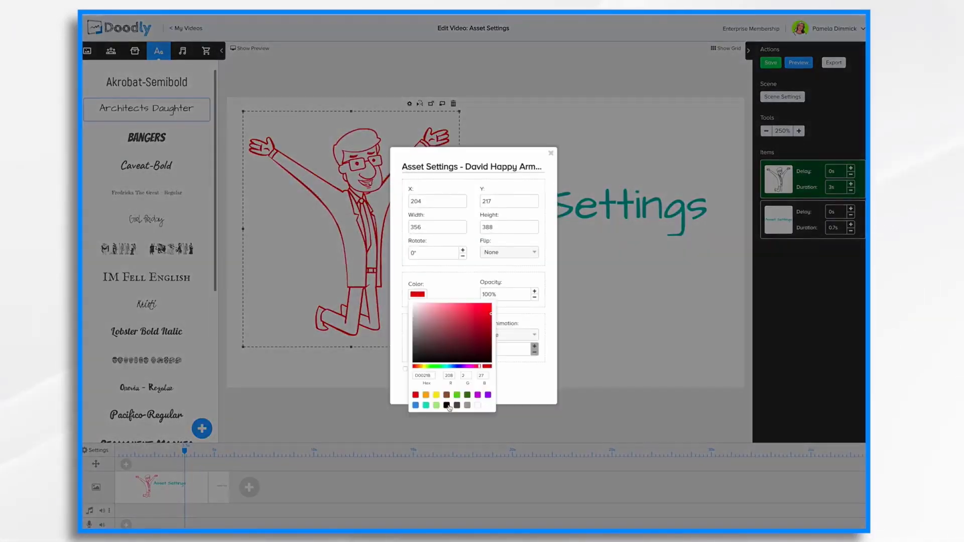
click(446, 404)
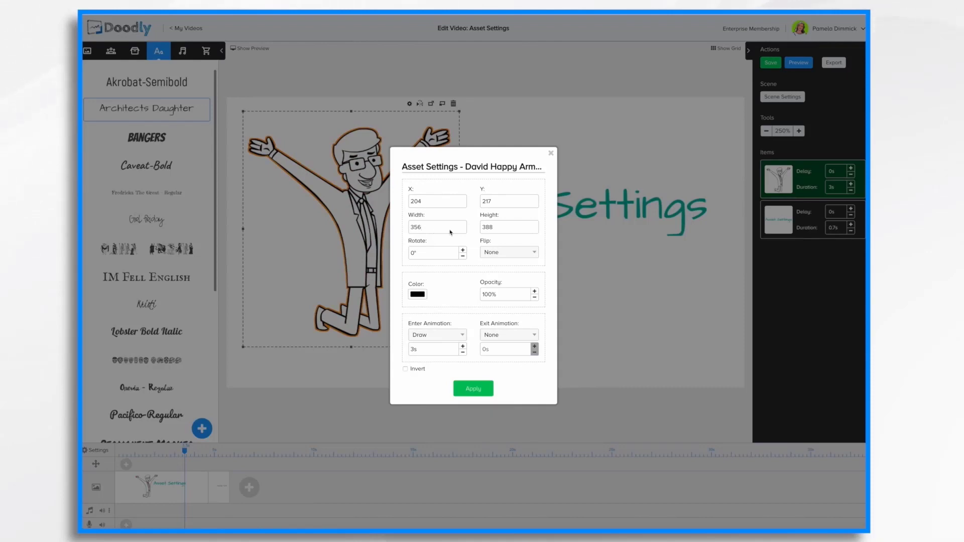
Adjust the man's size and tilt him a few degrees, then apply
text(5)
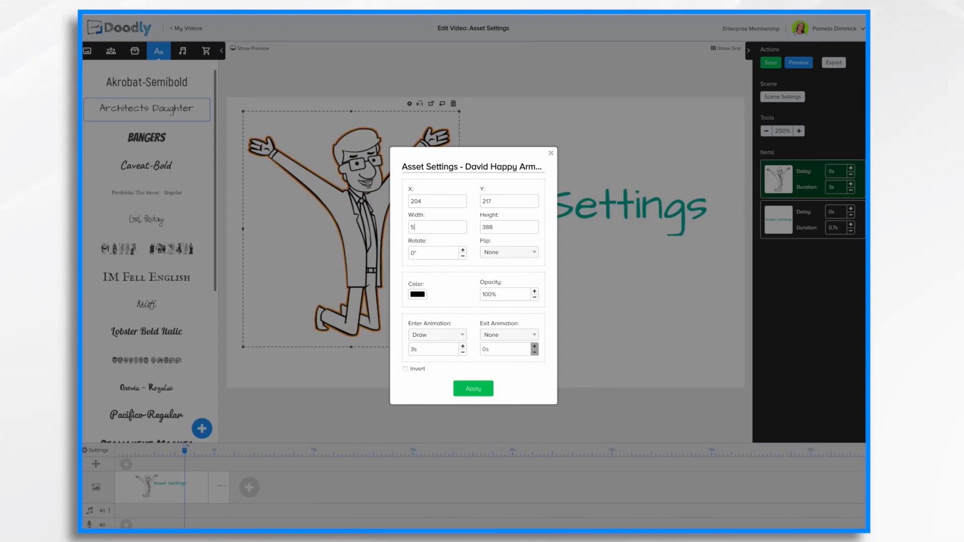
click(508, 227)
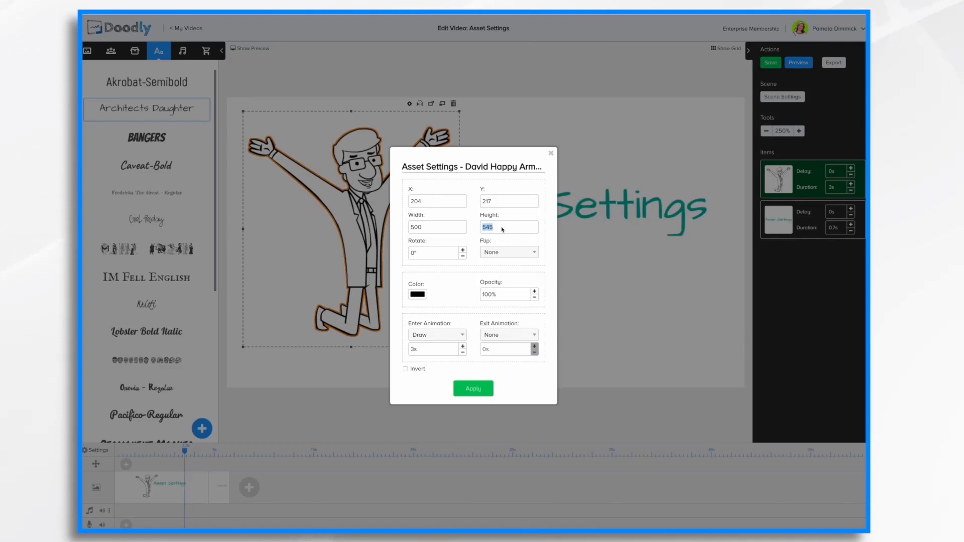
mouse_move(485, 371)
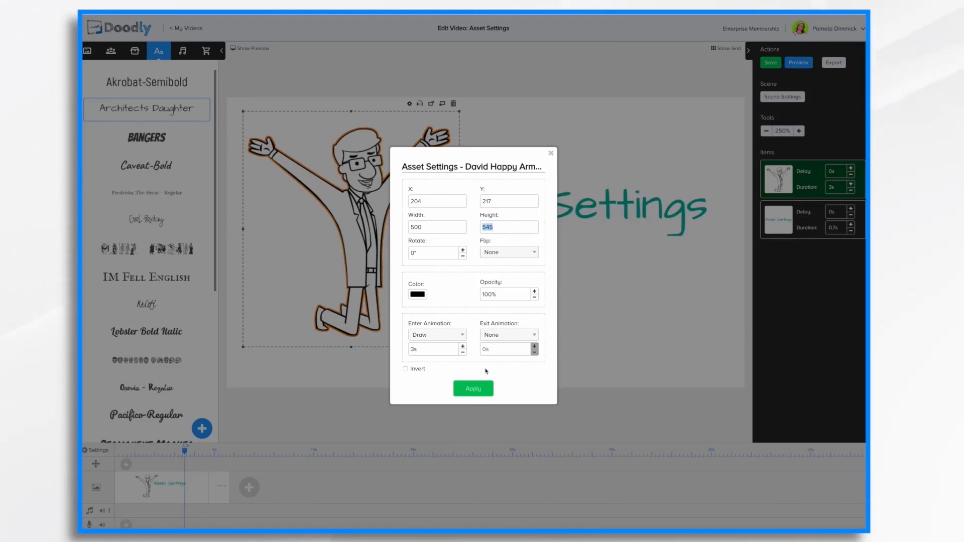
click(462, 248)
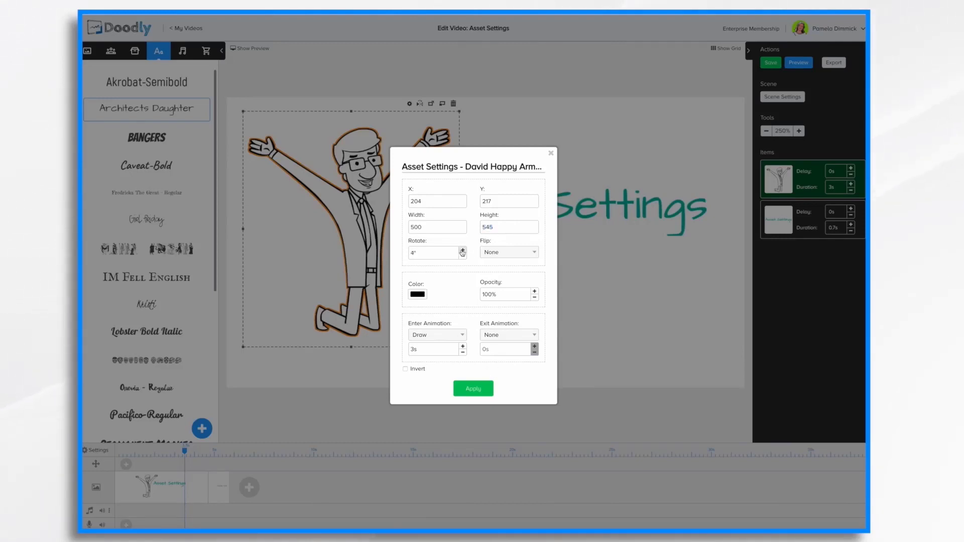
click(508, 252)
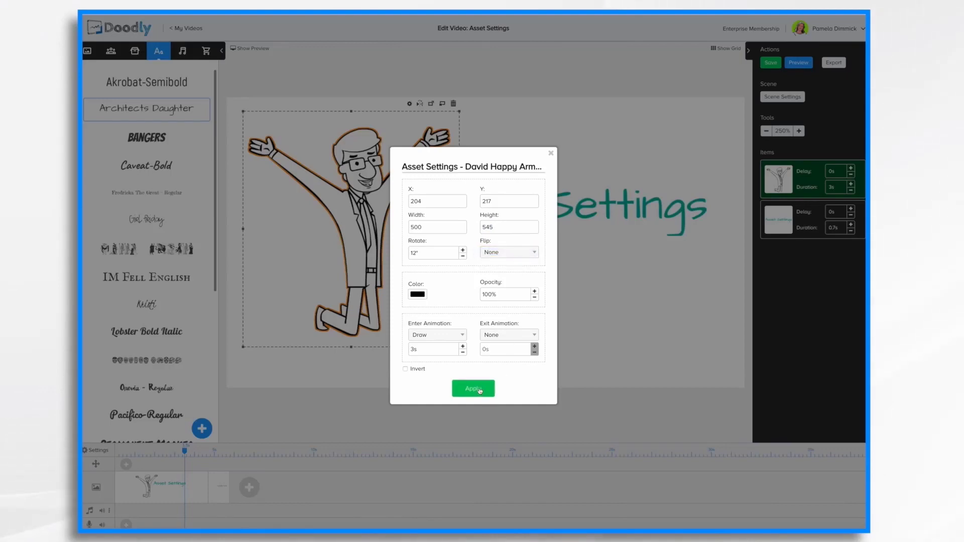
click(473, 388)
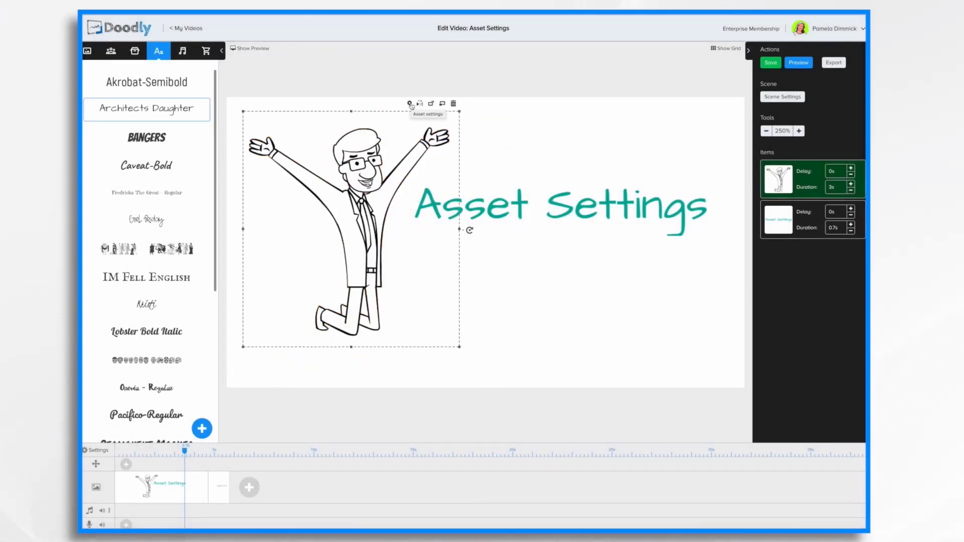
Set the cheering man's opacity to 50% and apply so he appears faded
click(409, 102)
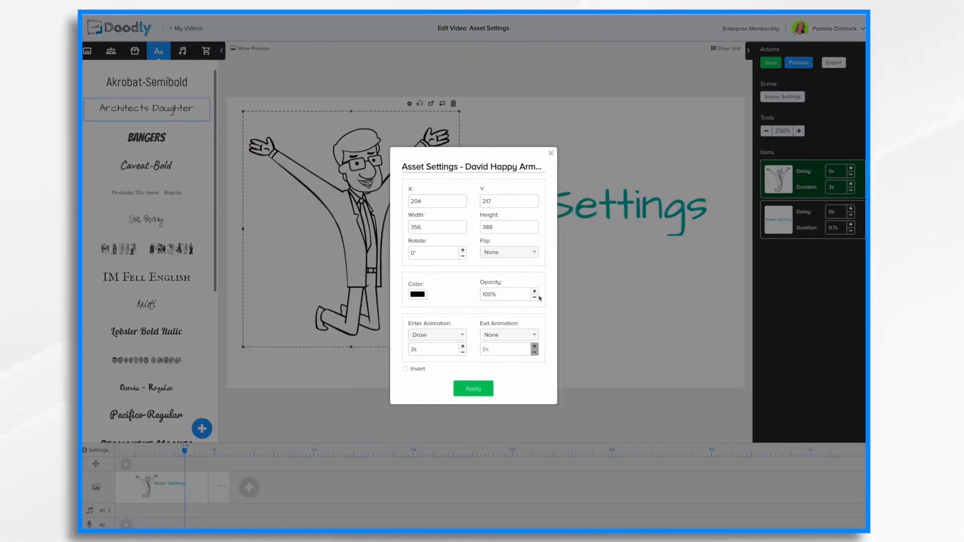
click(534, 297)
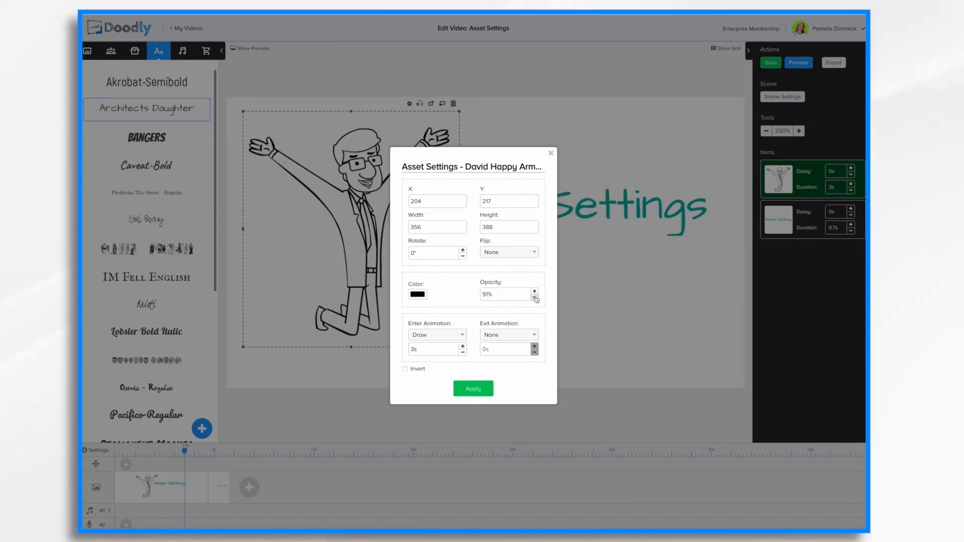
click(534, 297)
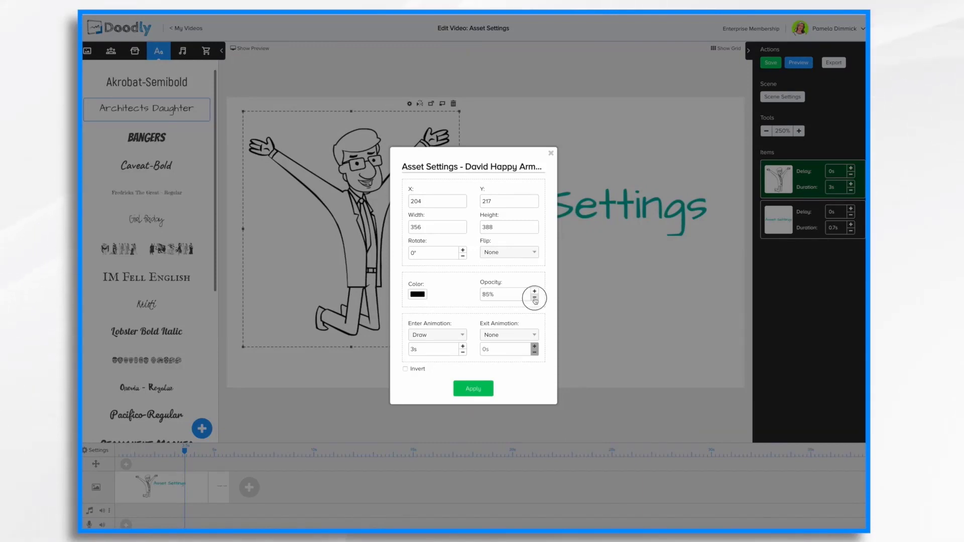
click(534, 298)
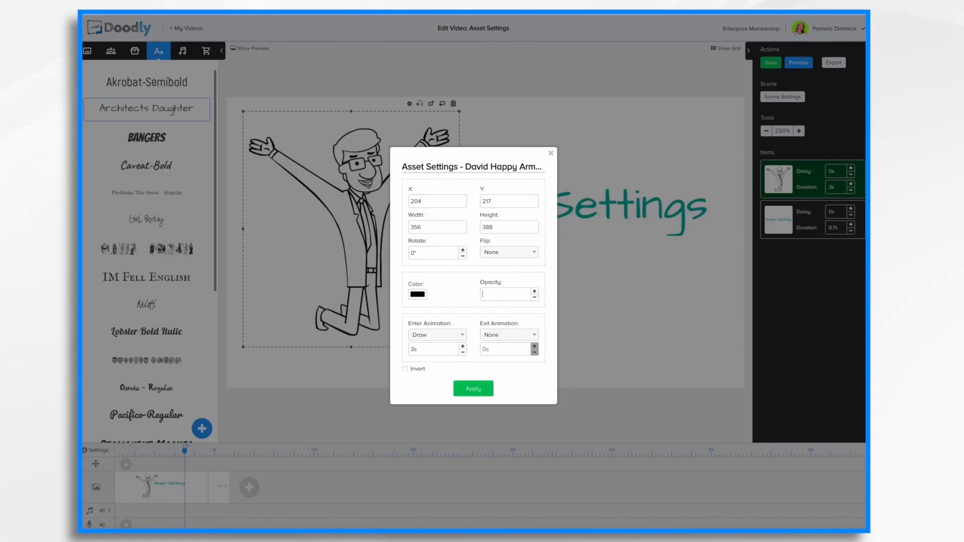
text(50%)
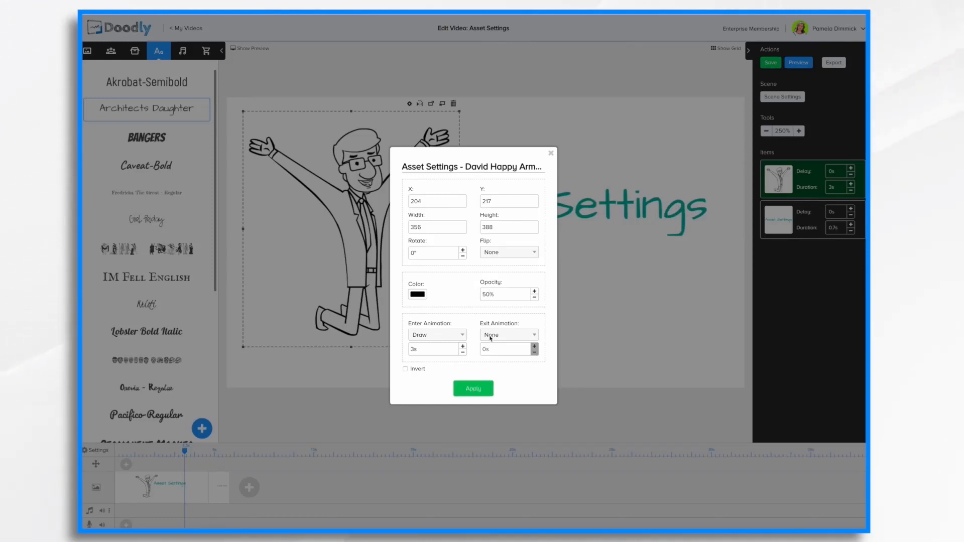
click(473, 389)
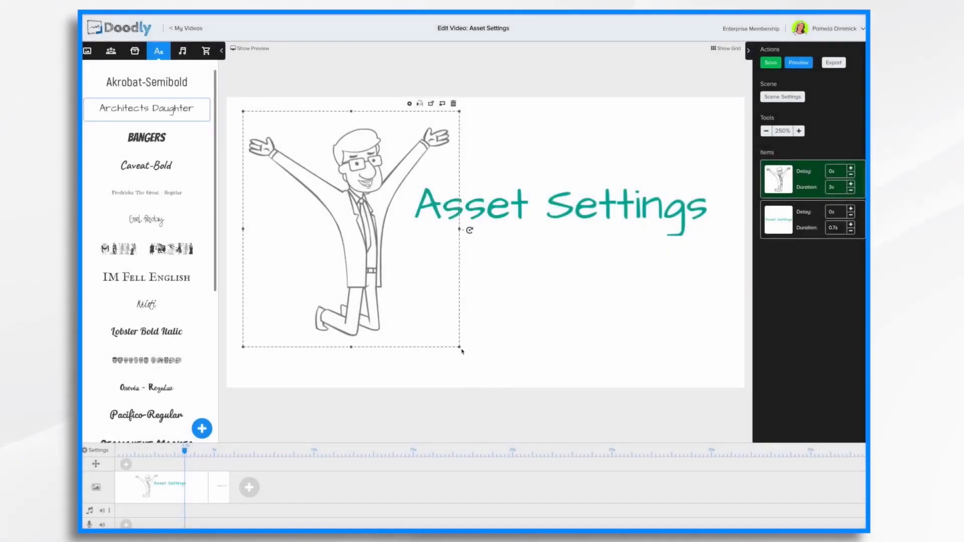
click(538, 303)
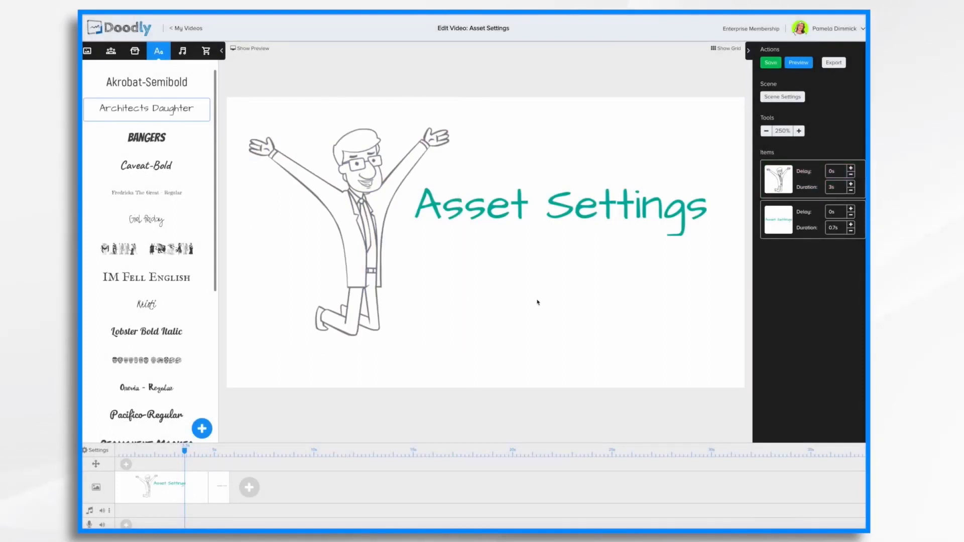
click(770, 62)
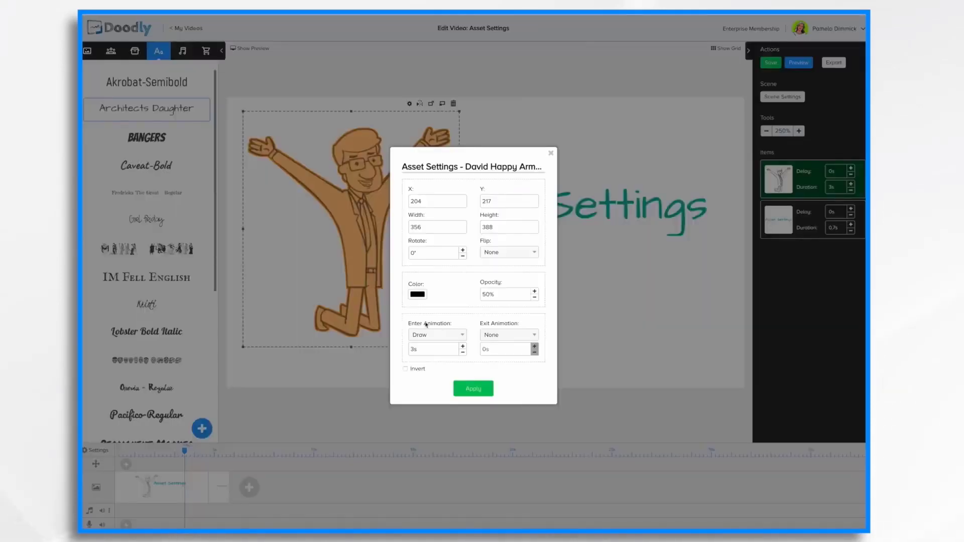
mouse_move(417, 327)
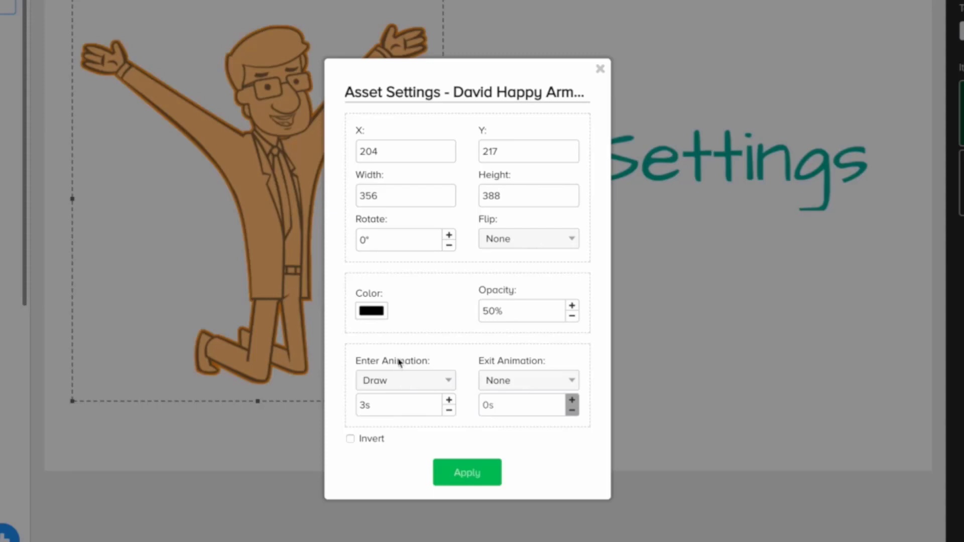
mouse_move(378, 399)
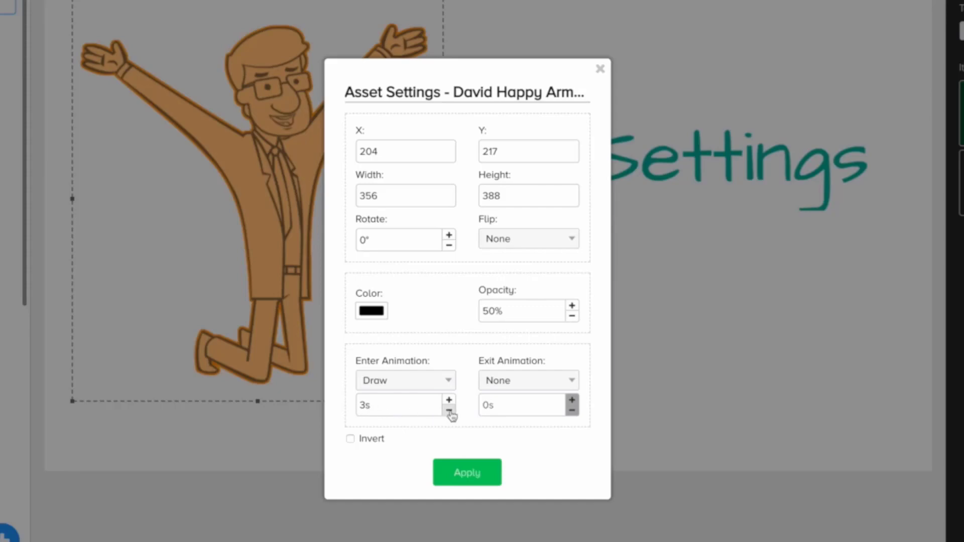
Shorten the cheering man's Draw entrance from 3 seconds to 1 second and apply it
click(448, 410)
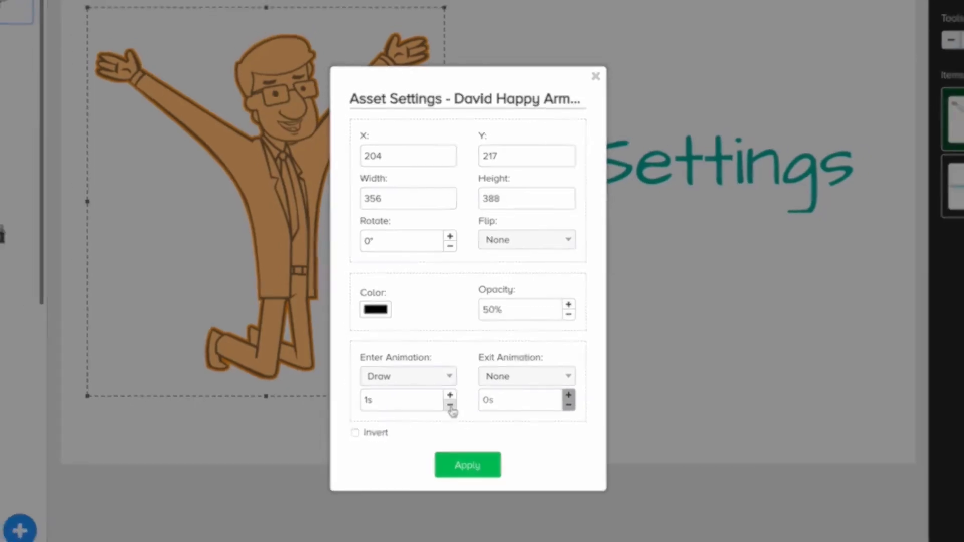
click(468, 464)
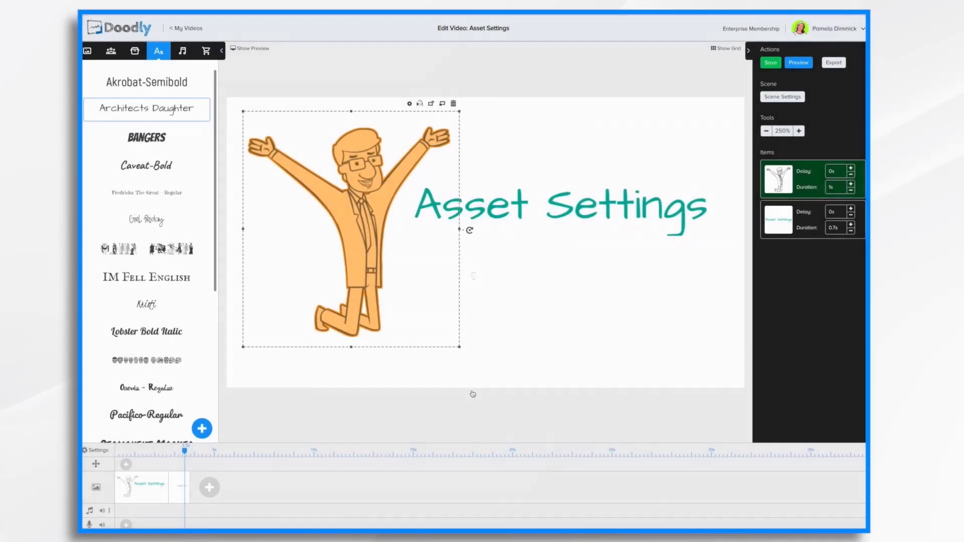
click(799, 62)
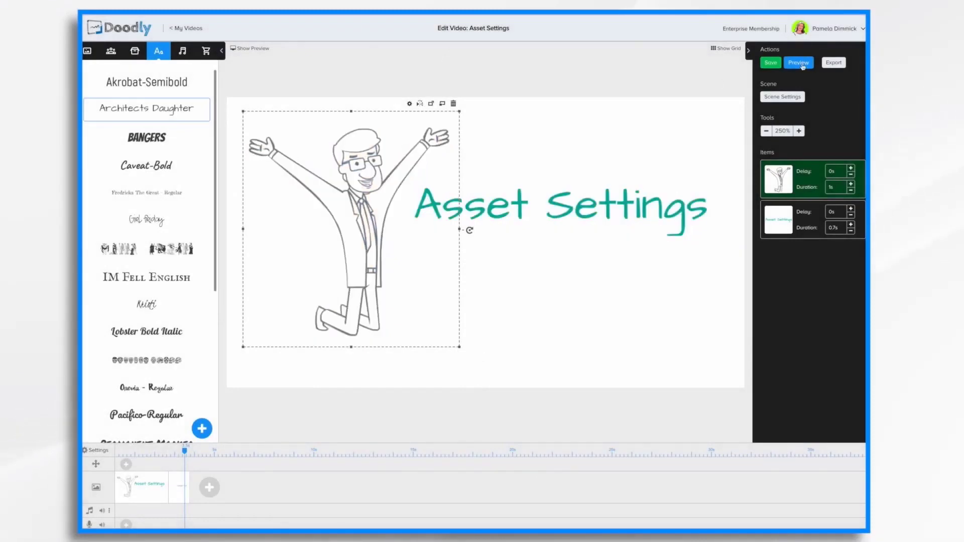
click(799, 62)
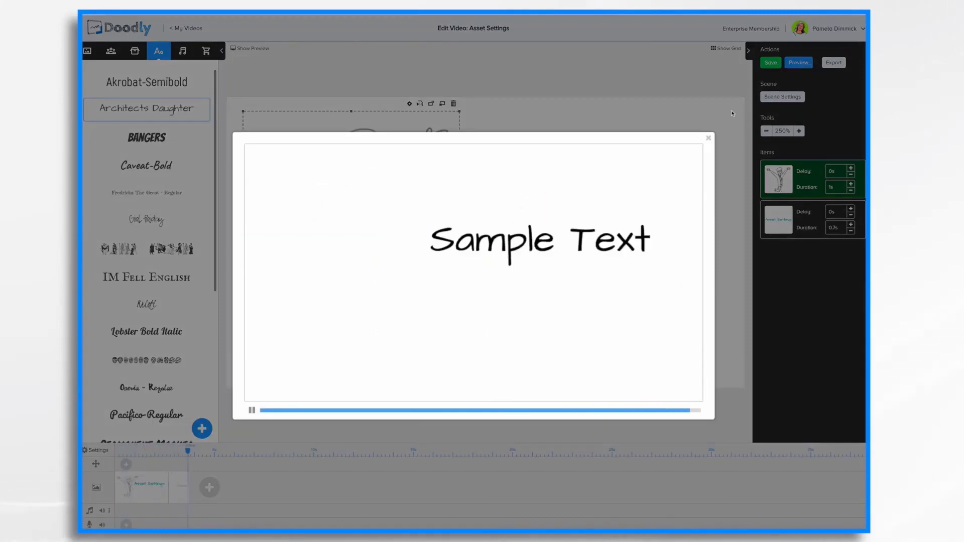
click(709, 140)
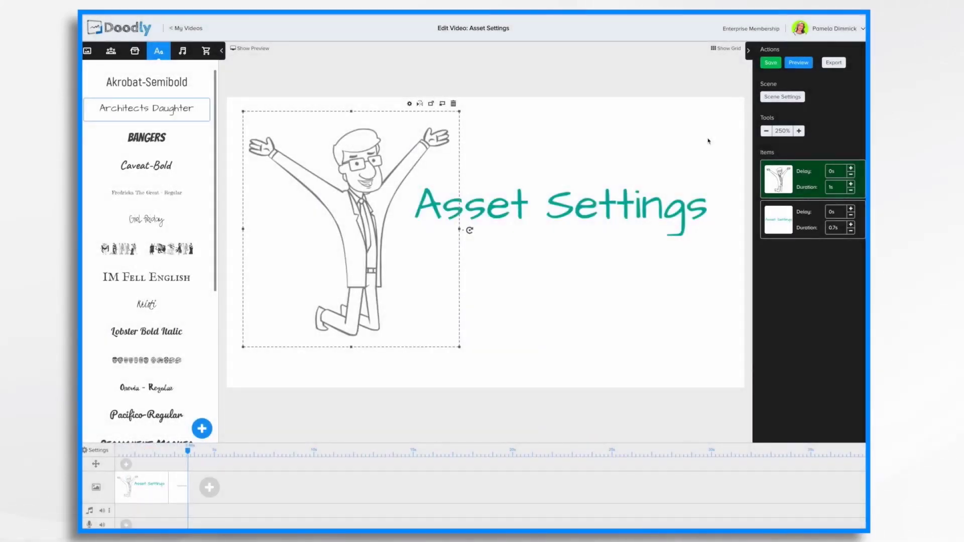
click(410, 104)
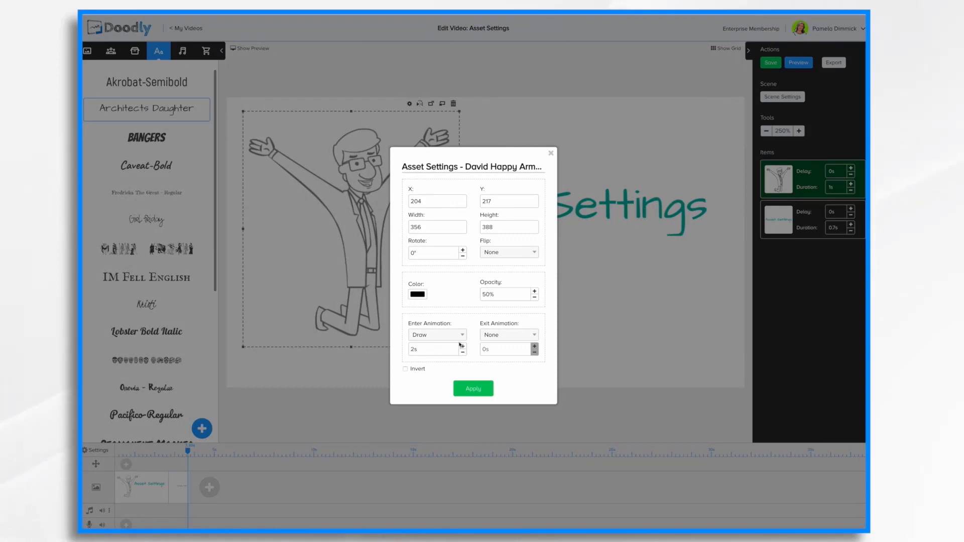
Set the cheering man's Enter Animation to None and apply it
click(437, 335)
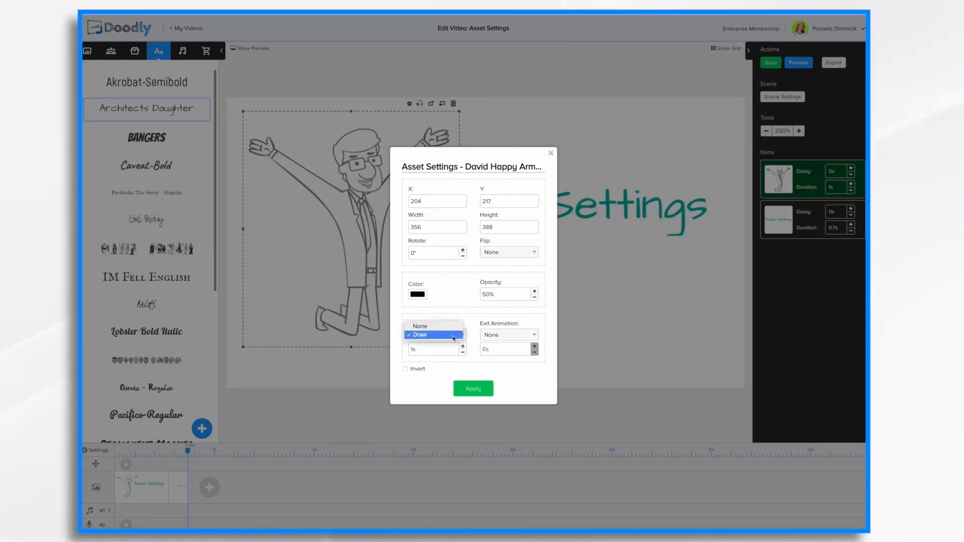
click(419, 326)
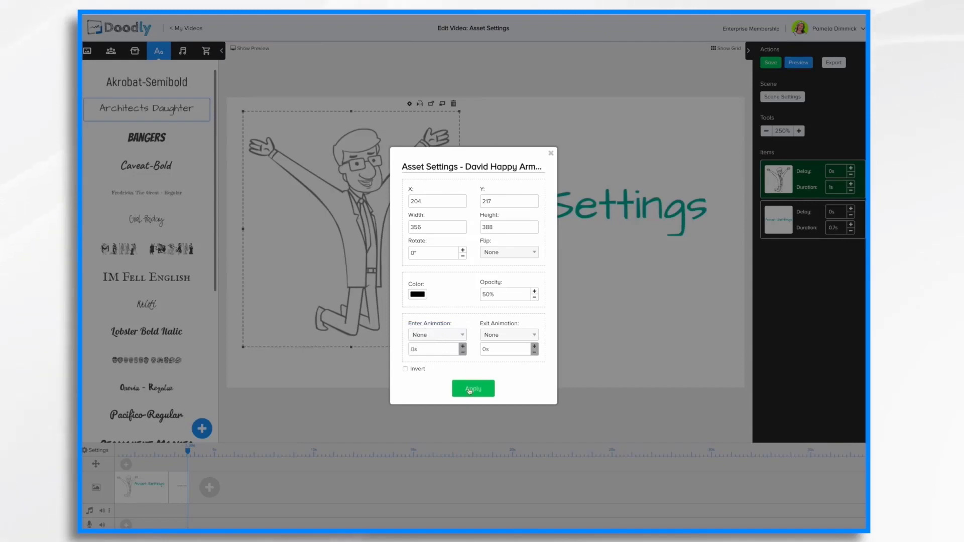
click(472, 387)
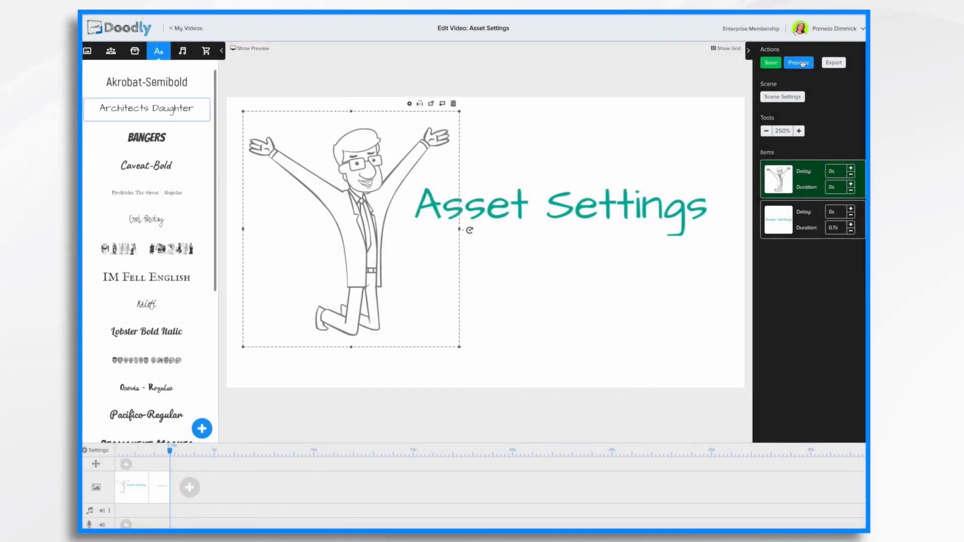
click(798, 62)
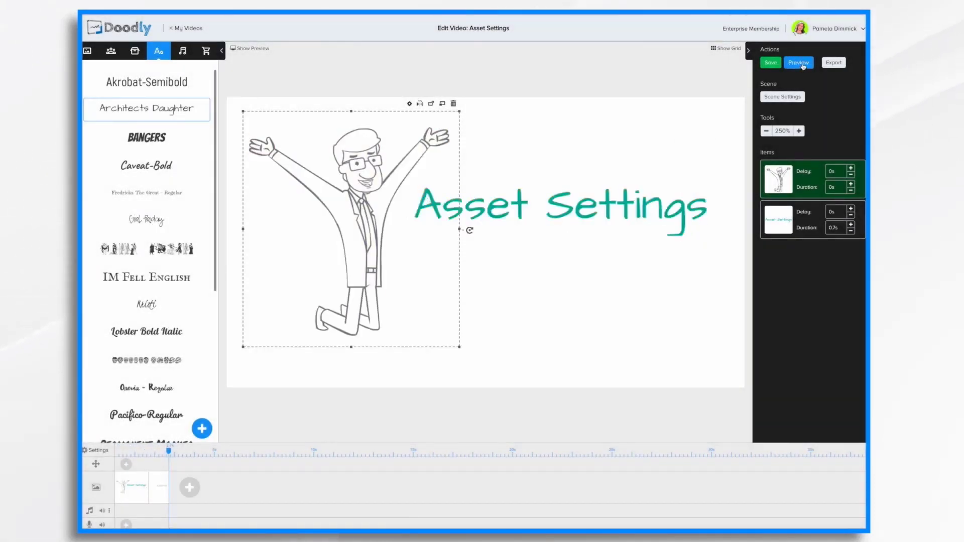
Preview the scene, then reopen the cheering man's asset settings
click(799, 62)
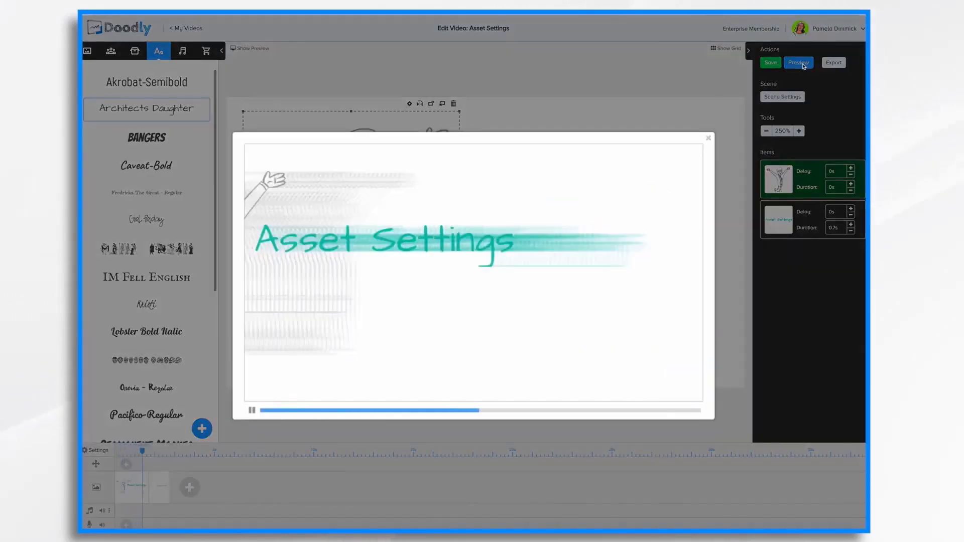
click(709, 138)
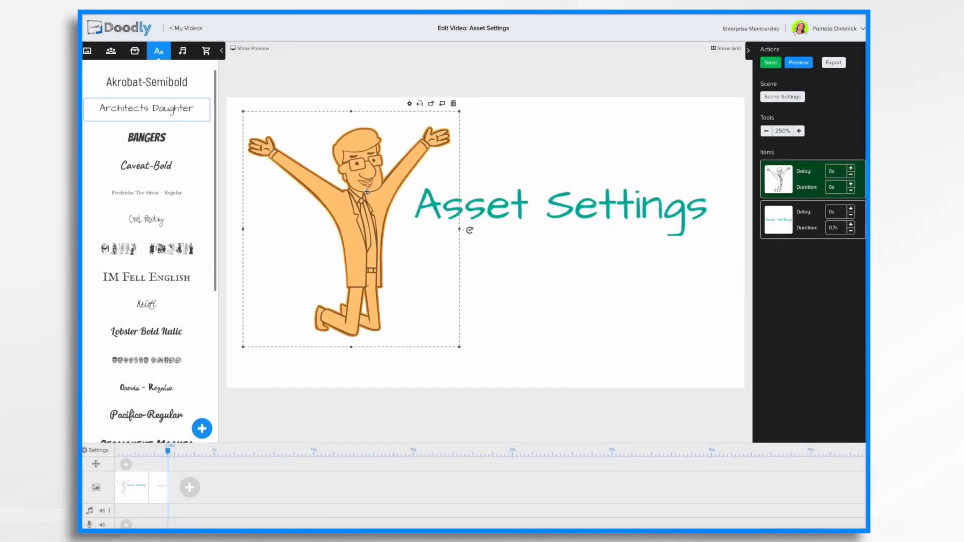
click(409, 103)
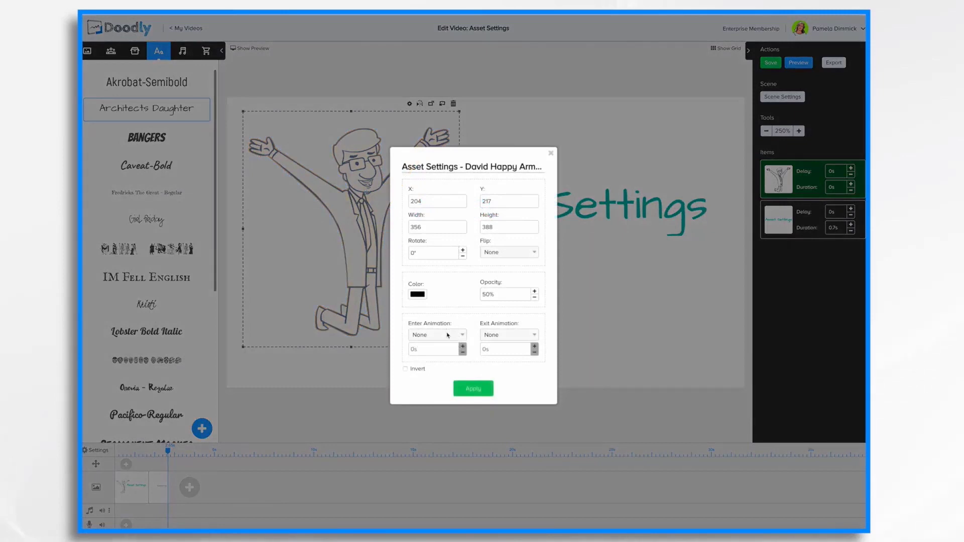
Restore a 2-second Draw entrance and set the man's exit animation to Erase
click(437, 336)
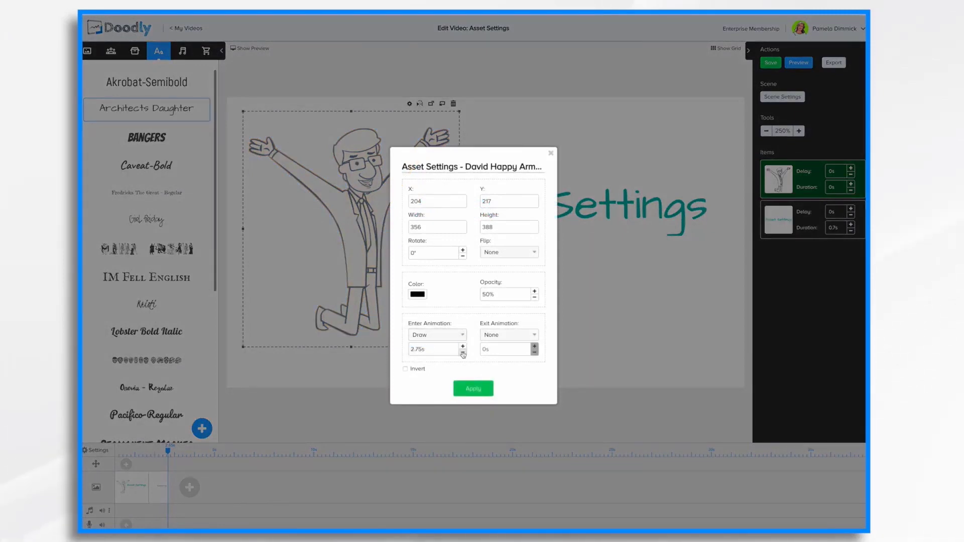
click(461, 352)
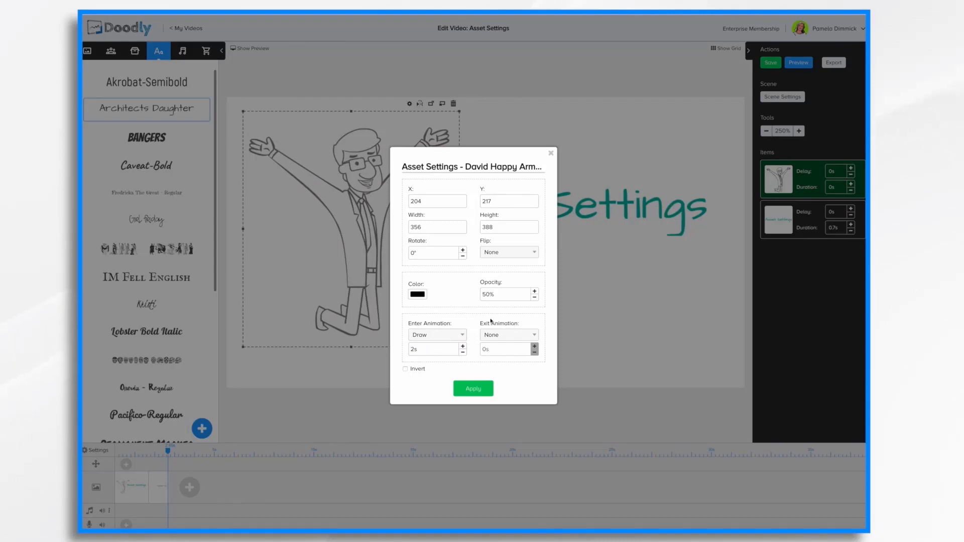
mouse_move(492, 356)
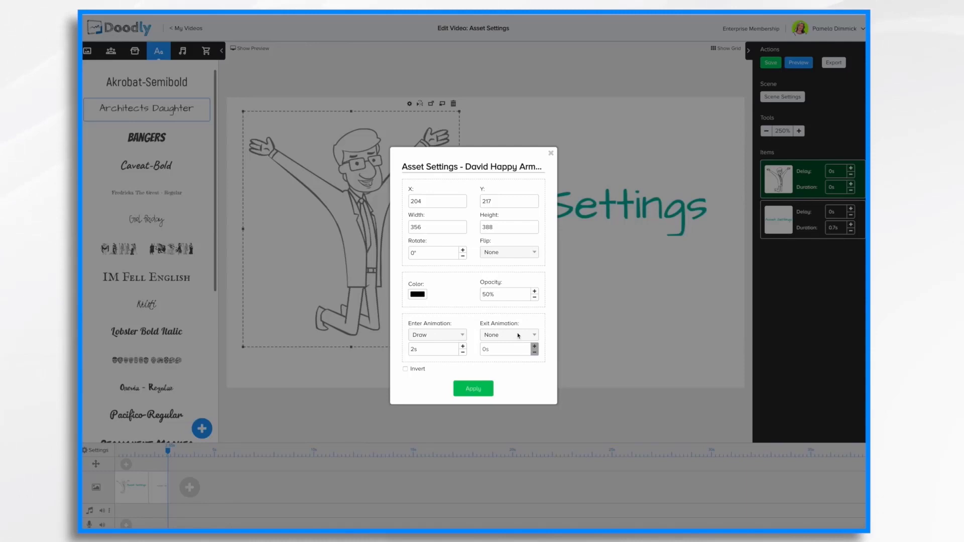
click(508, 335)
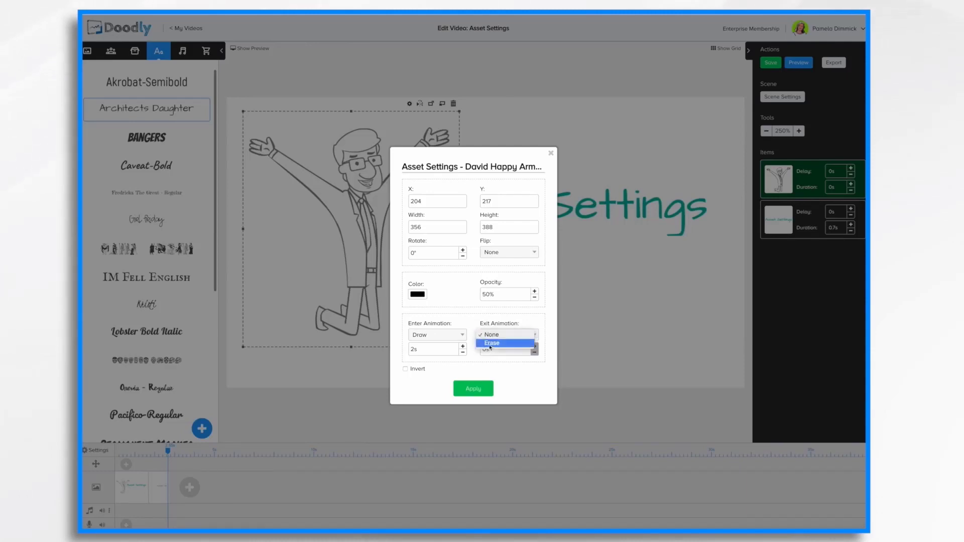
click(472, 387)
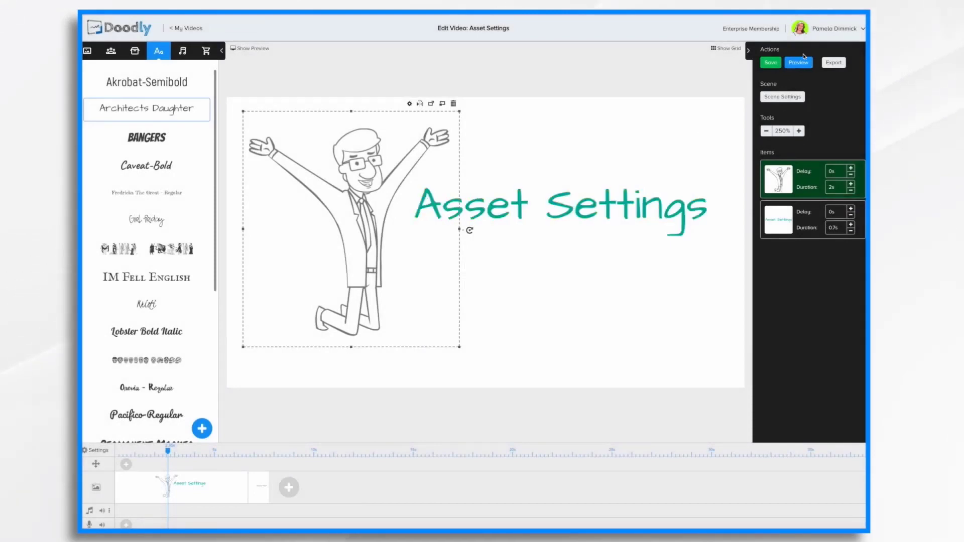
Preview the scene to check the animation and reopen the man's asset settings
click(798, 63)
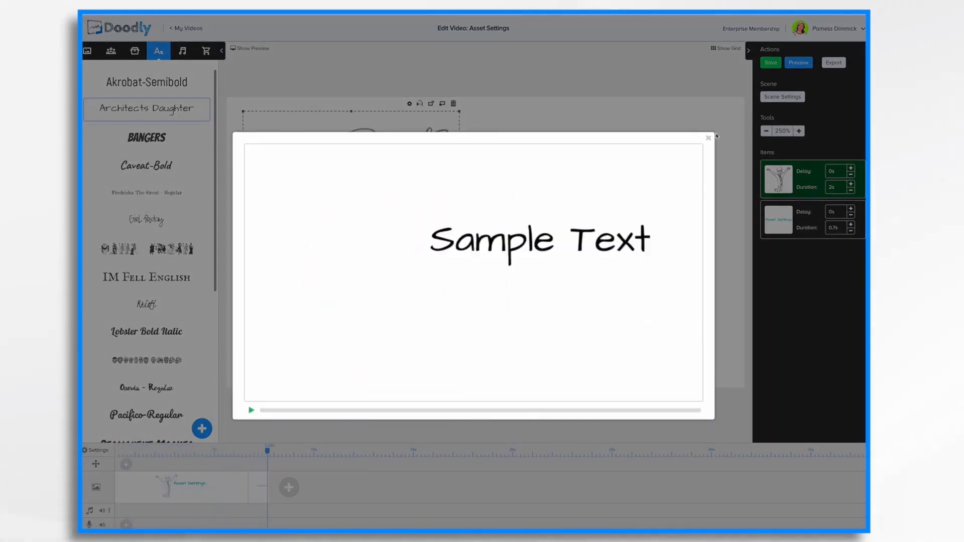
click(709, 137)
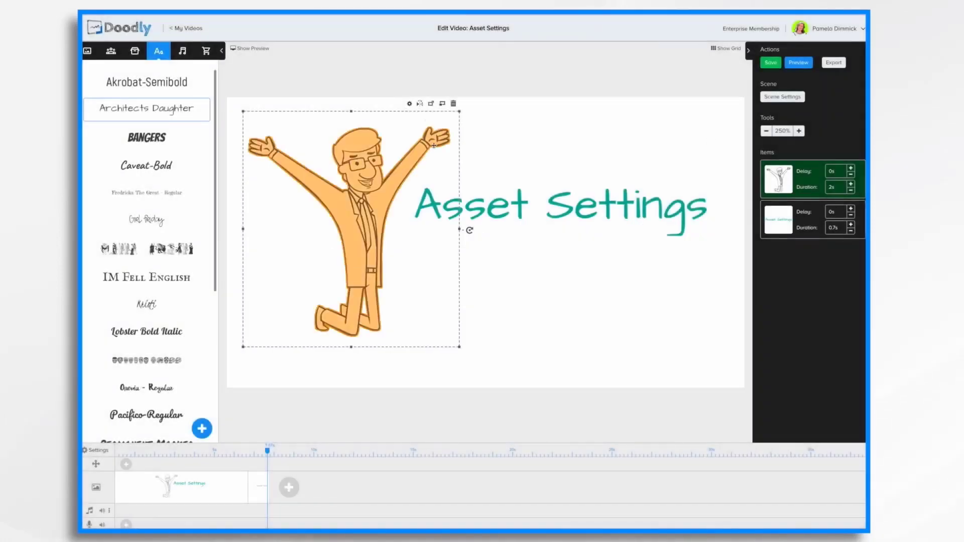
click(410, 104)
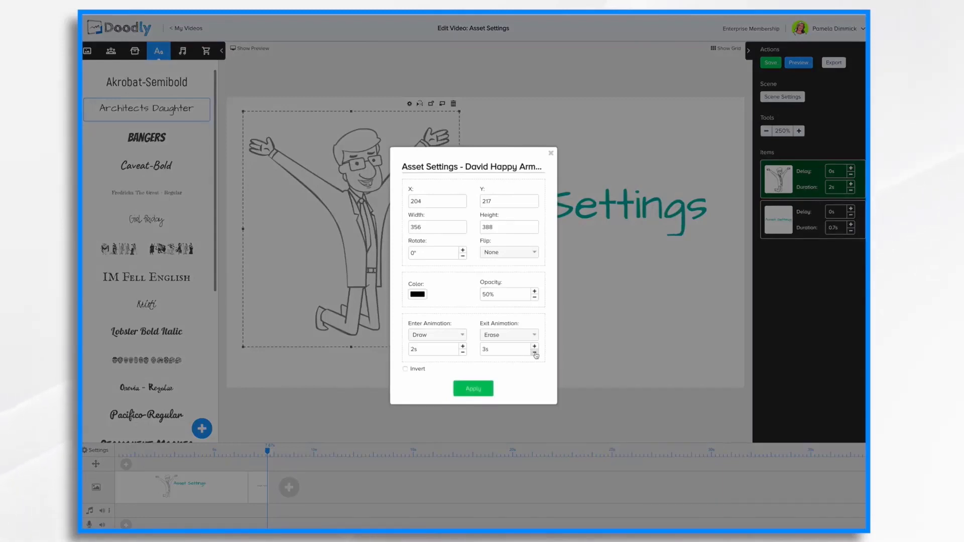
Set the Erase exit duration to 2 seconds and apply the exit settings
click(534, 352)
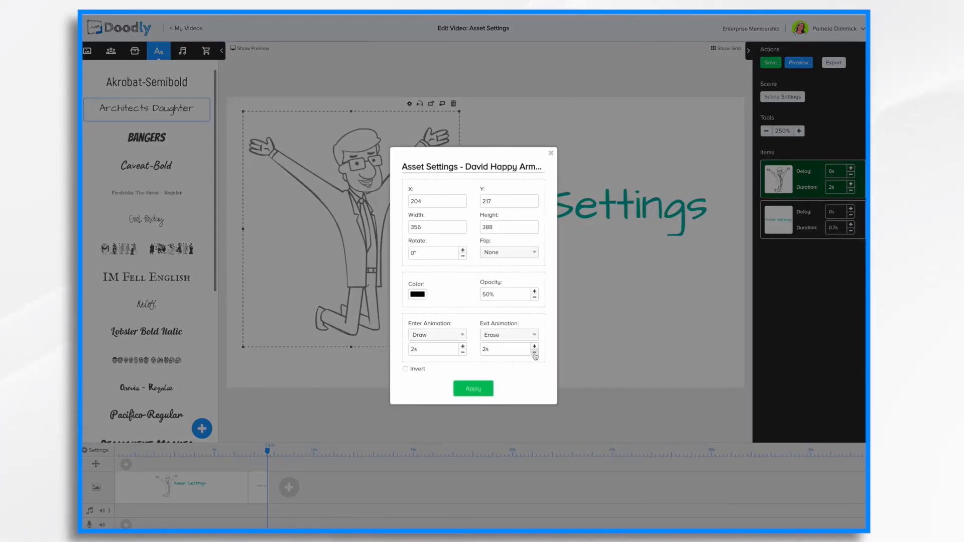
click(534, 352)
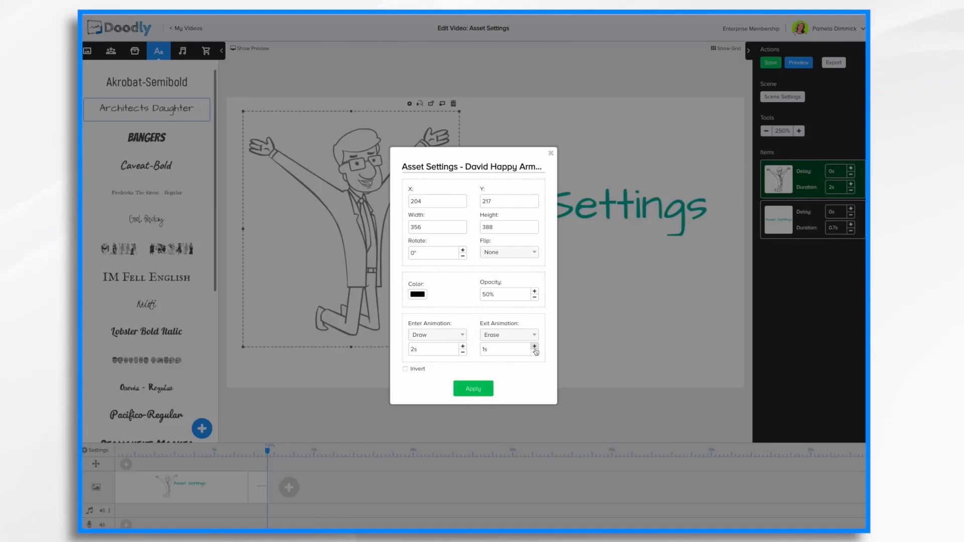
click(534, 346)
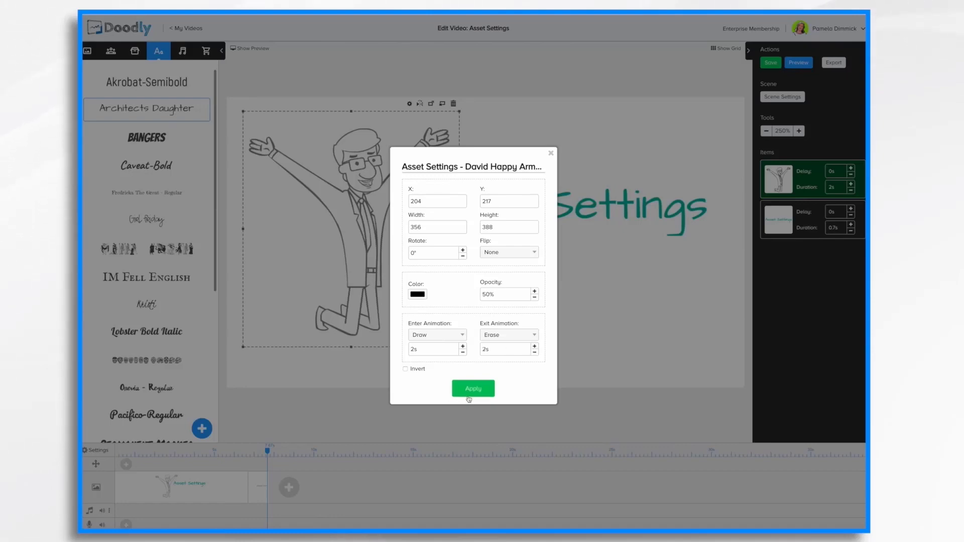
click(472, 388)
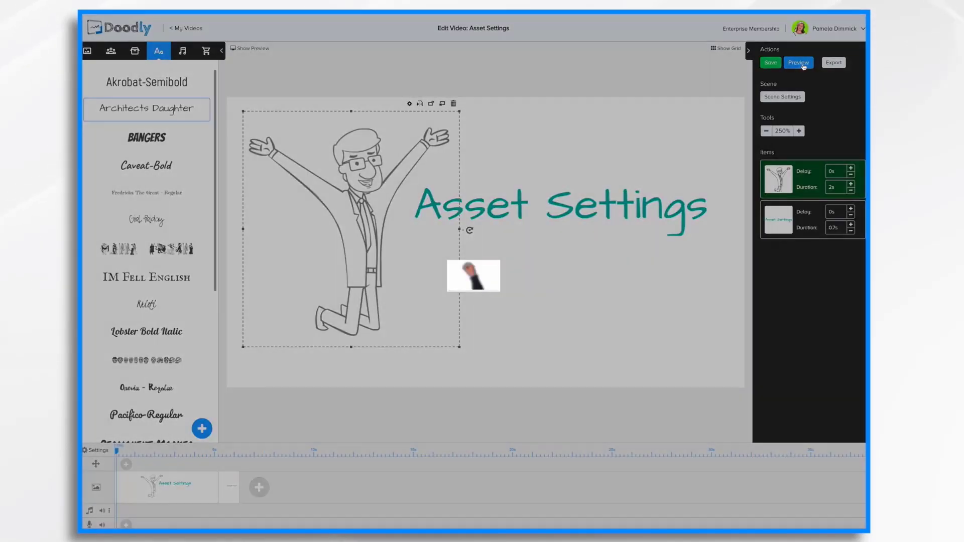
Preview the scene to check the erase exit, then reopen the man's asset settings
click(798, 62)
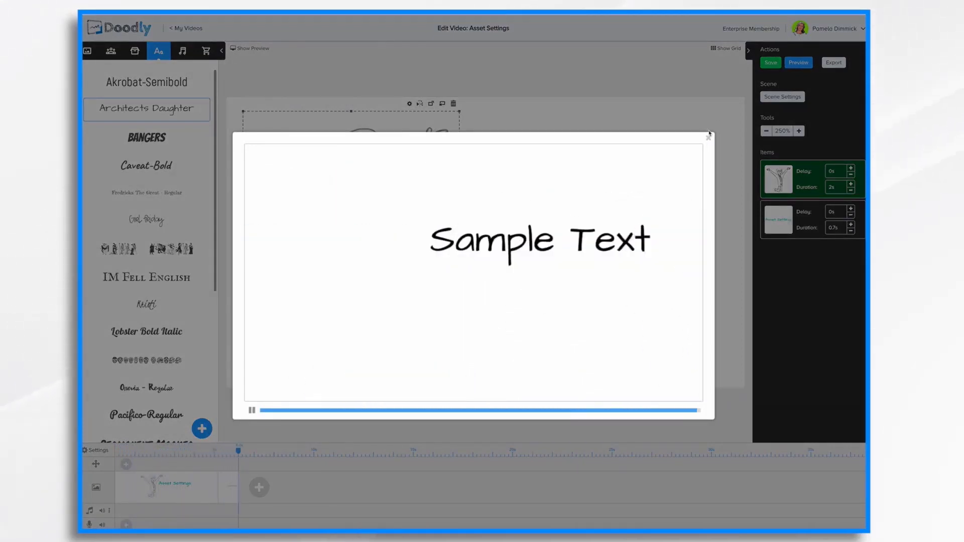
click(709, 135)
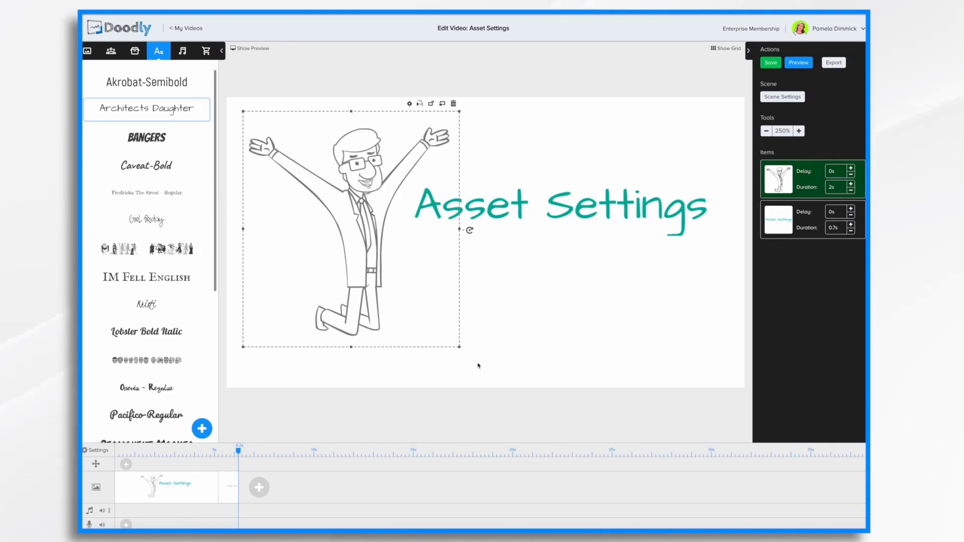
click(409, 102)
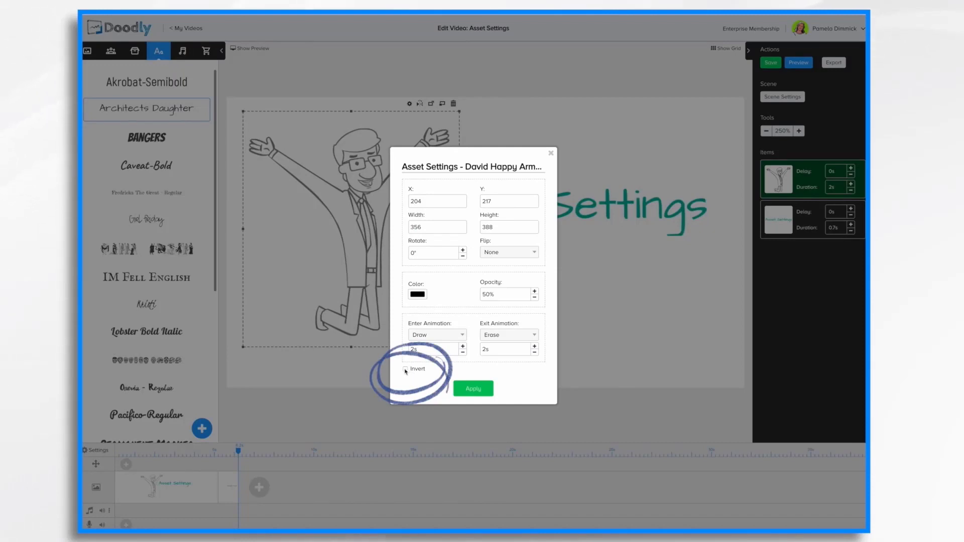
Enable Invert so the man draws as a solid silhouette, apply it and reopen his settings
click(406, 370)
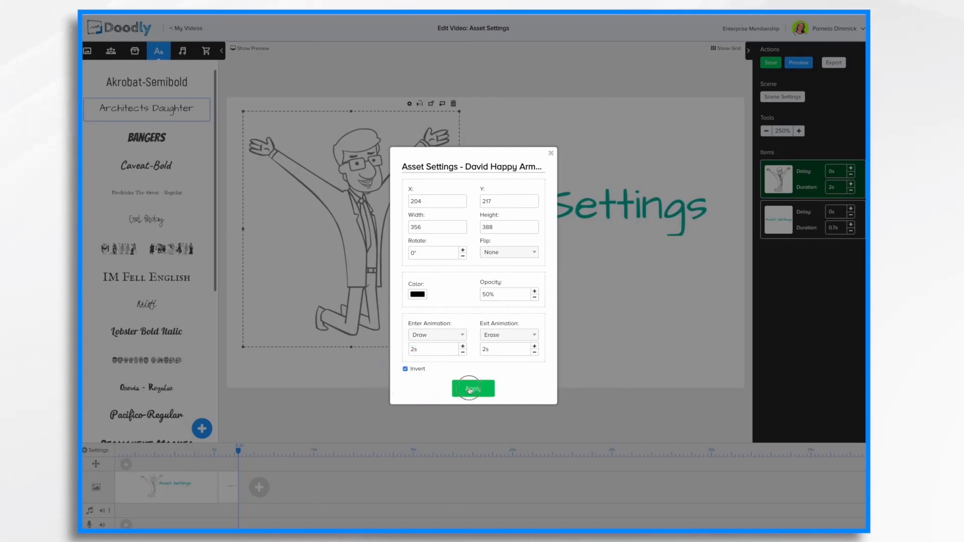
click(473, 388)
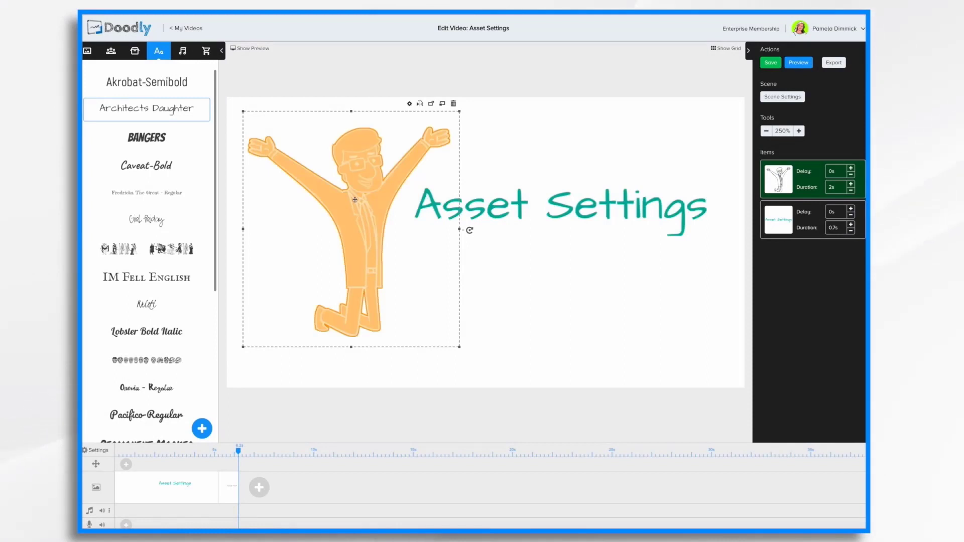
click(453, 103)
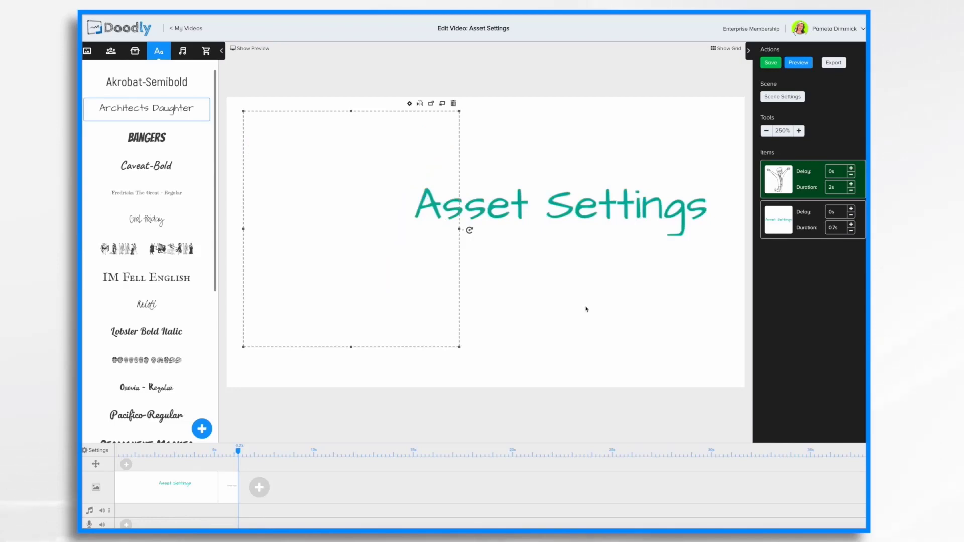
click(409, 102)
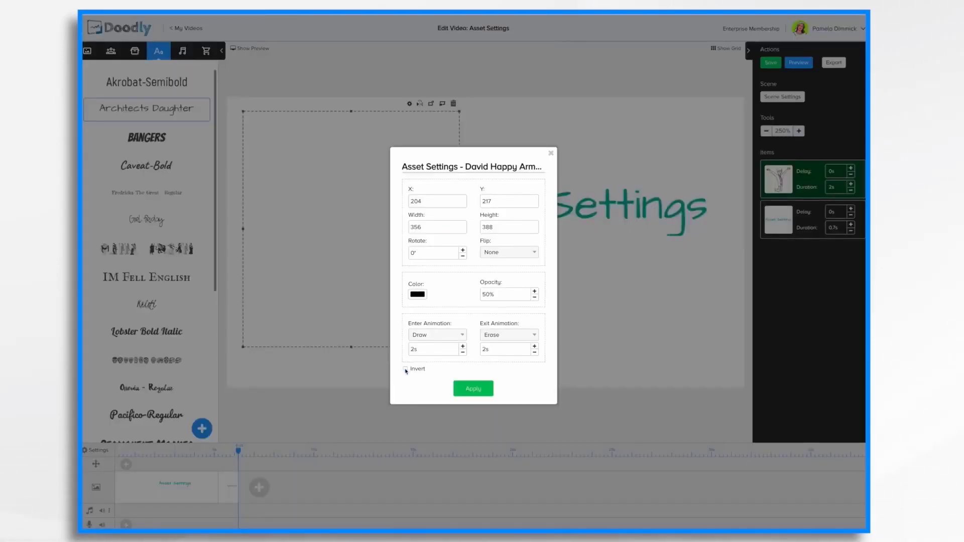
Switch the scene background to Dark Chalkboard behind the inverted man and reopen his settings
click(472, 388)
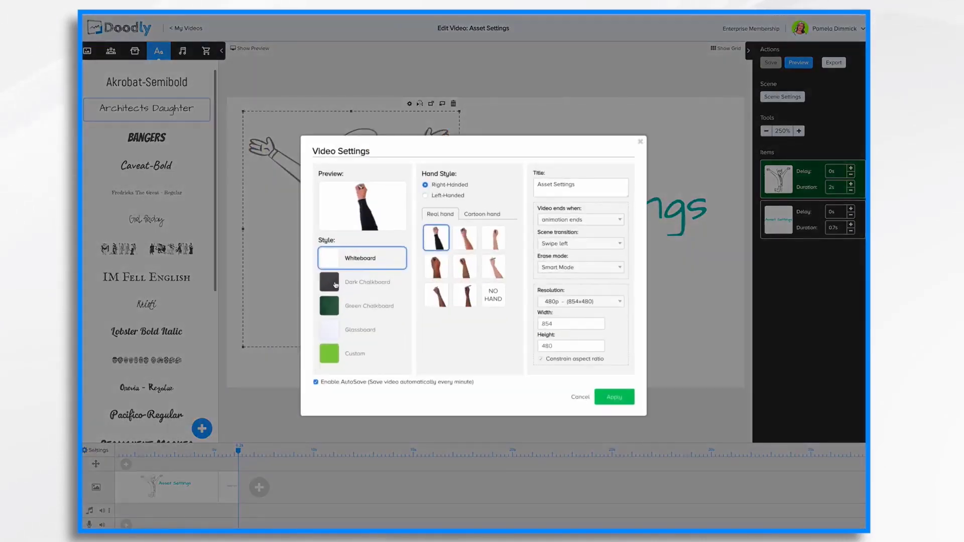
click(615, 396)
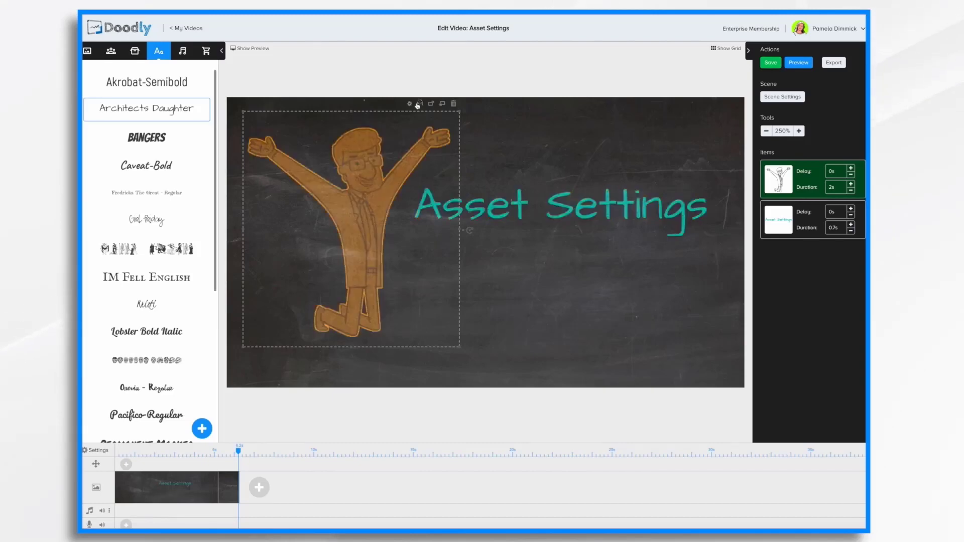
click(409, 103)
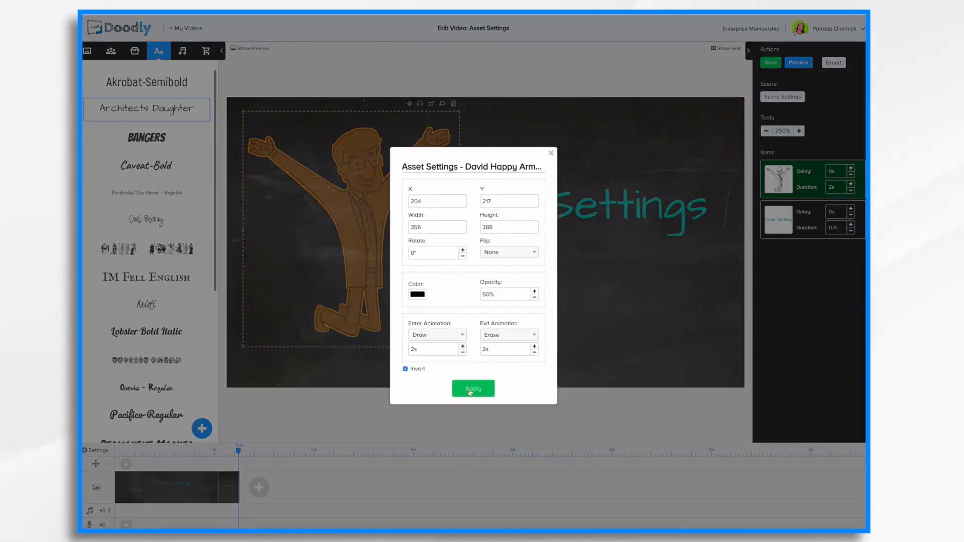
Apply Invert on the chalkboard, then return the scene background to Whiteboard
click(472, 388)
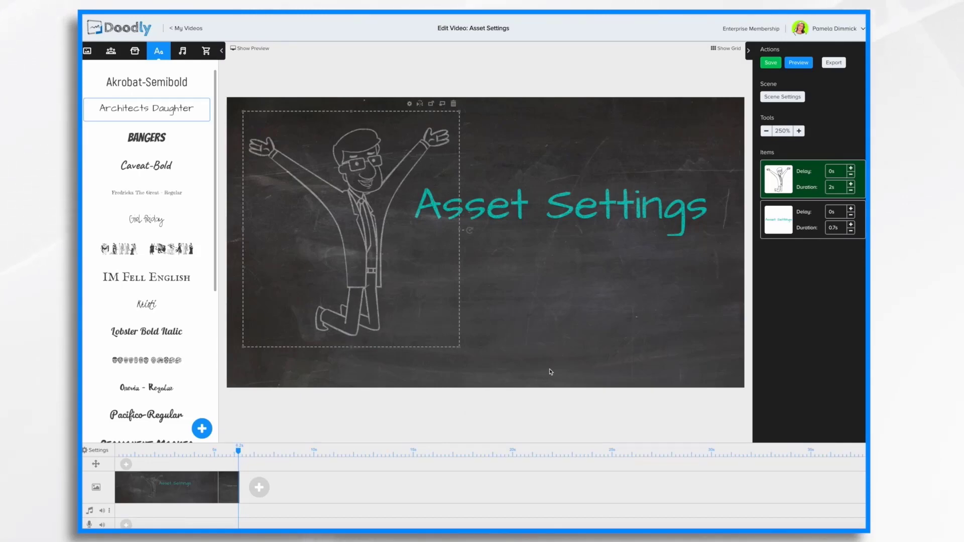
click(770, 63)
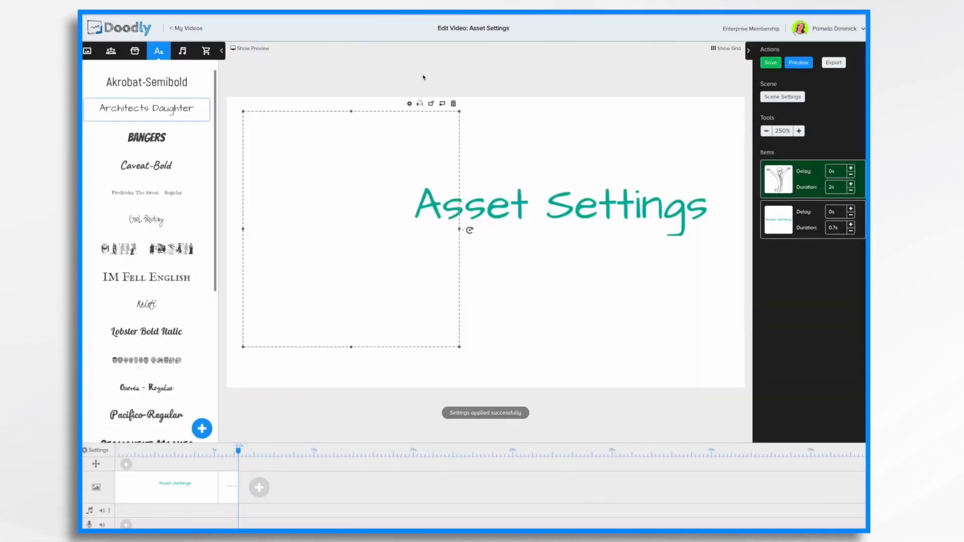
Apply the man's settings with Invert off so he shows as normal outlines
click(410, 102)
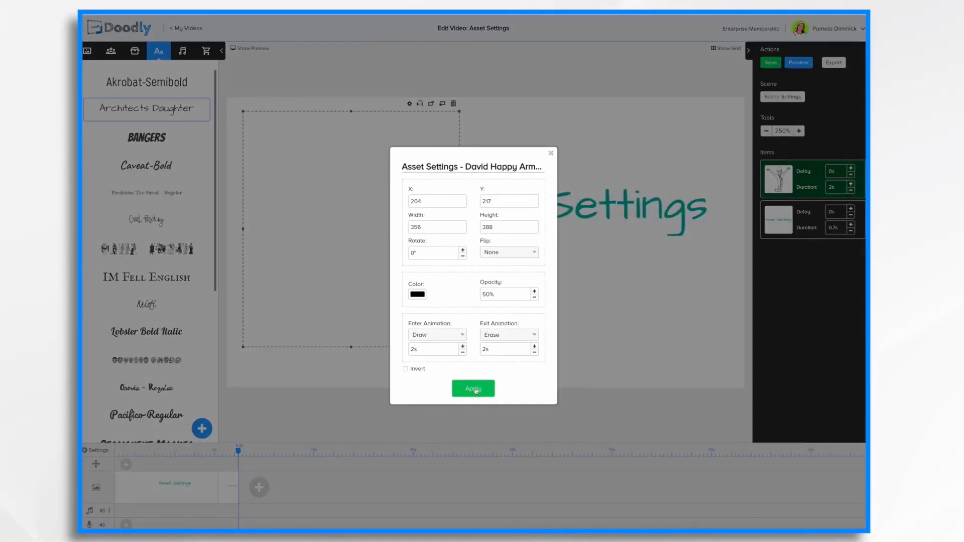
click(473, 388)
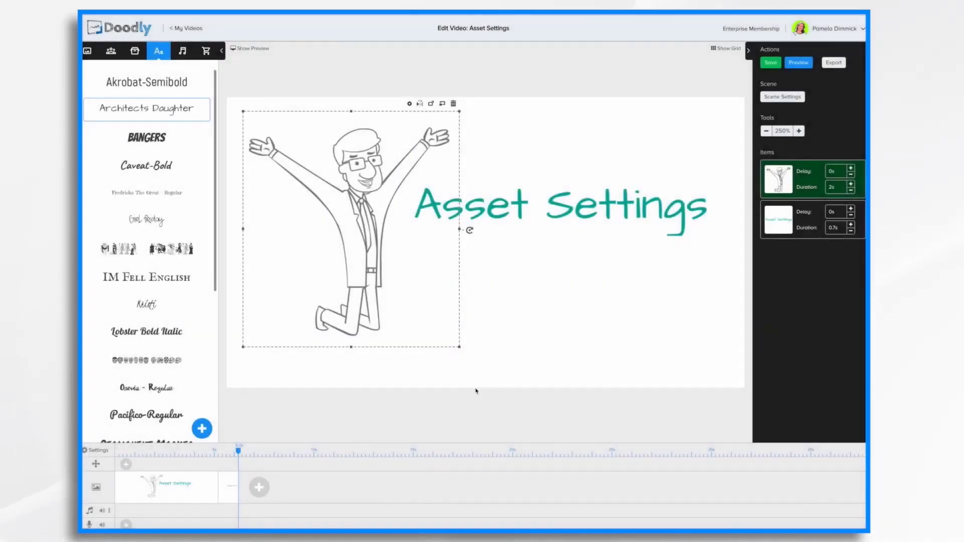